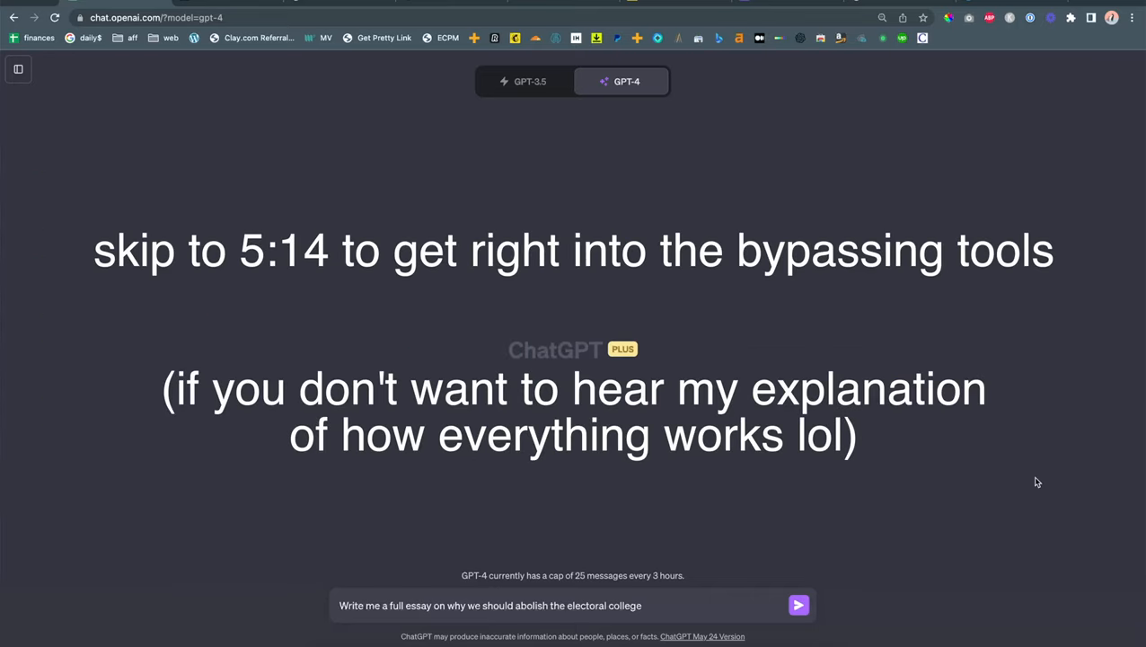
mouse_move(568, 291)
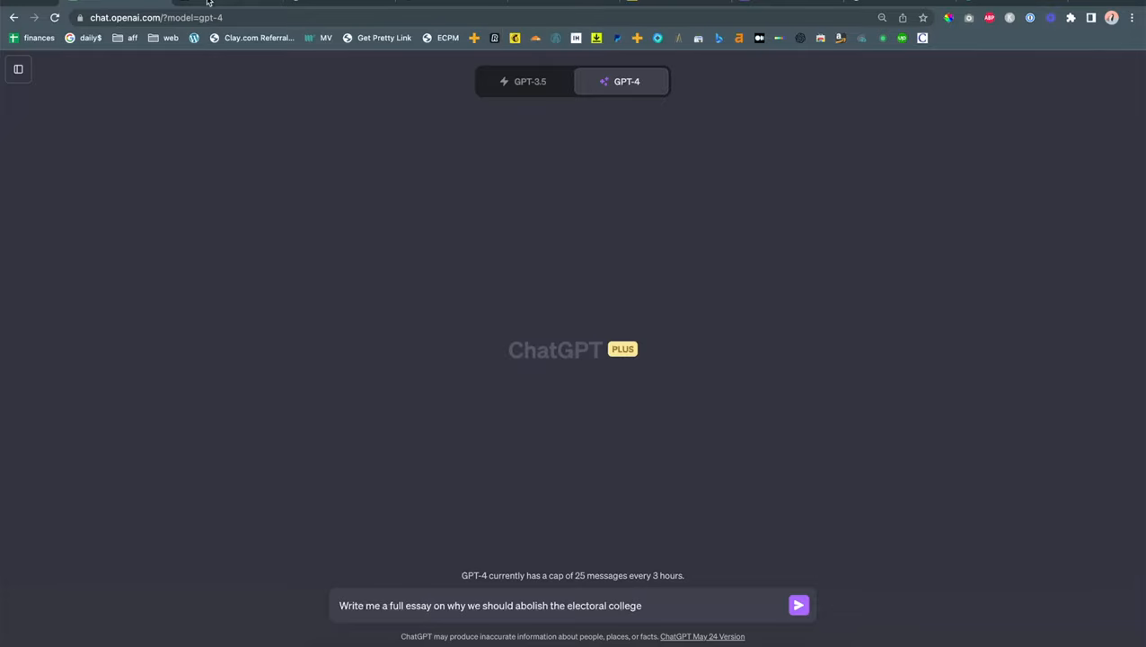
mouse_move(752, 3)
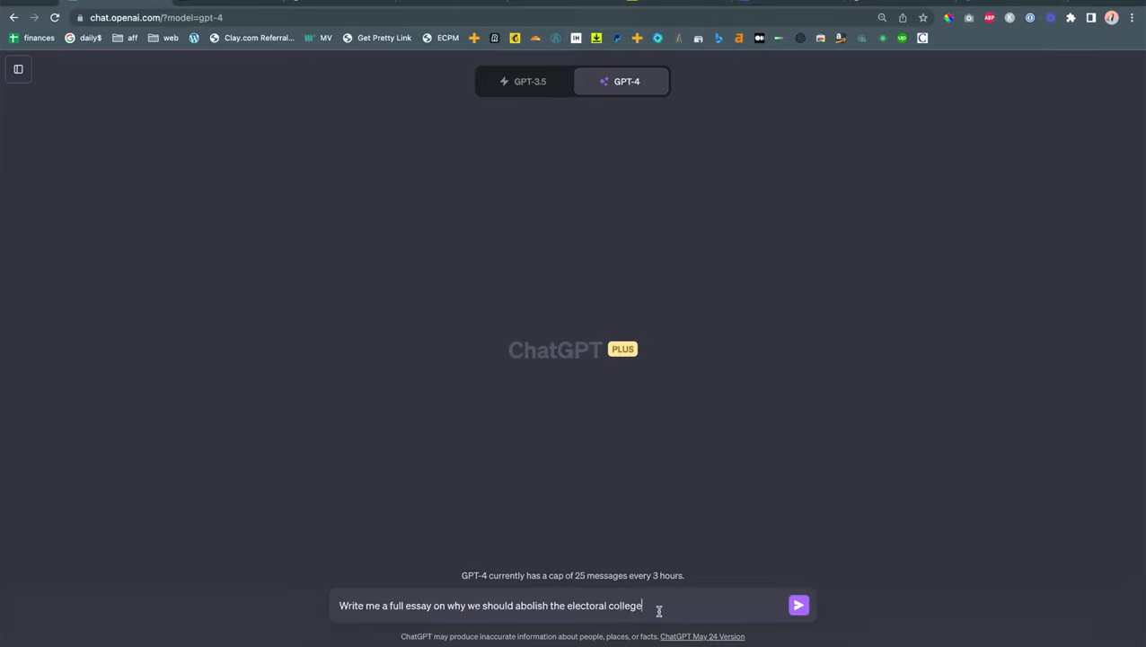
Submit the prompt so GPT-4 generates the essay arguing to abolish the Electoral College
click(798, 604)
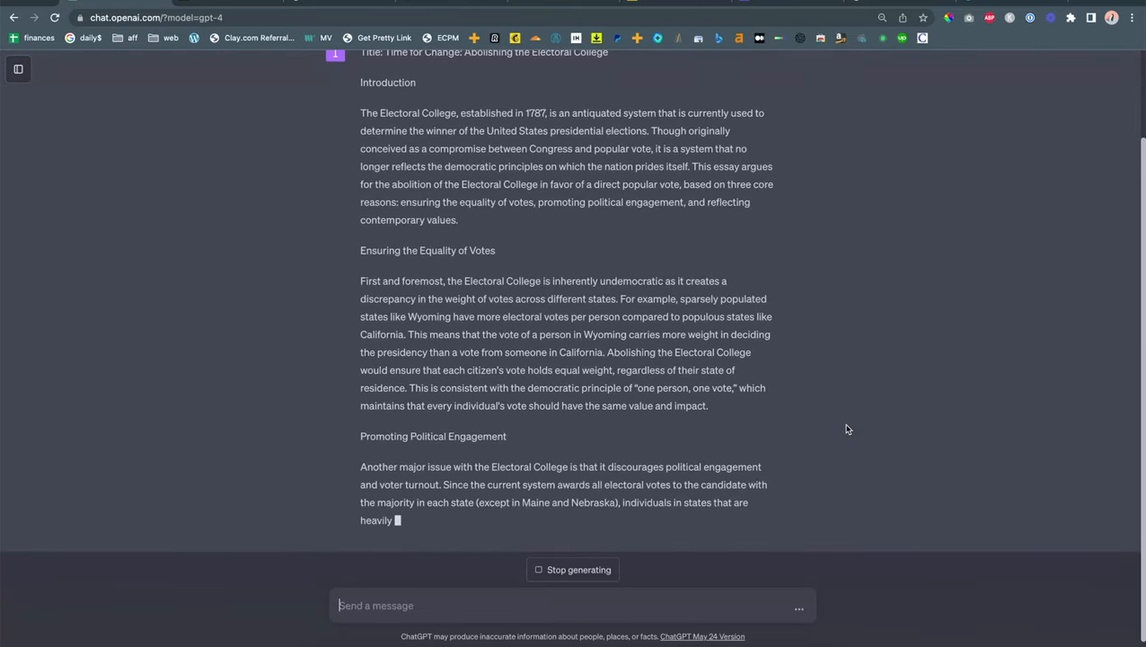
scroll(down, 3)
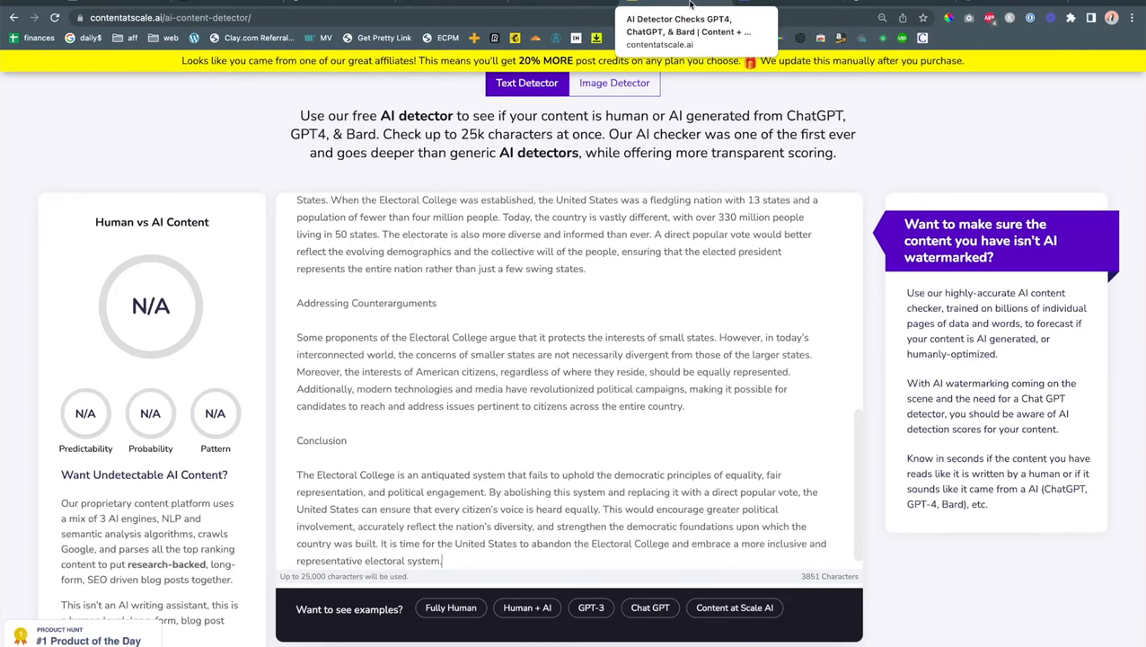
Run 'Check For AI Content' on the pasted essay in Content at Scale's detector
scroll(down, 3)
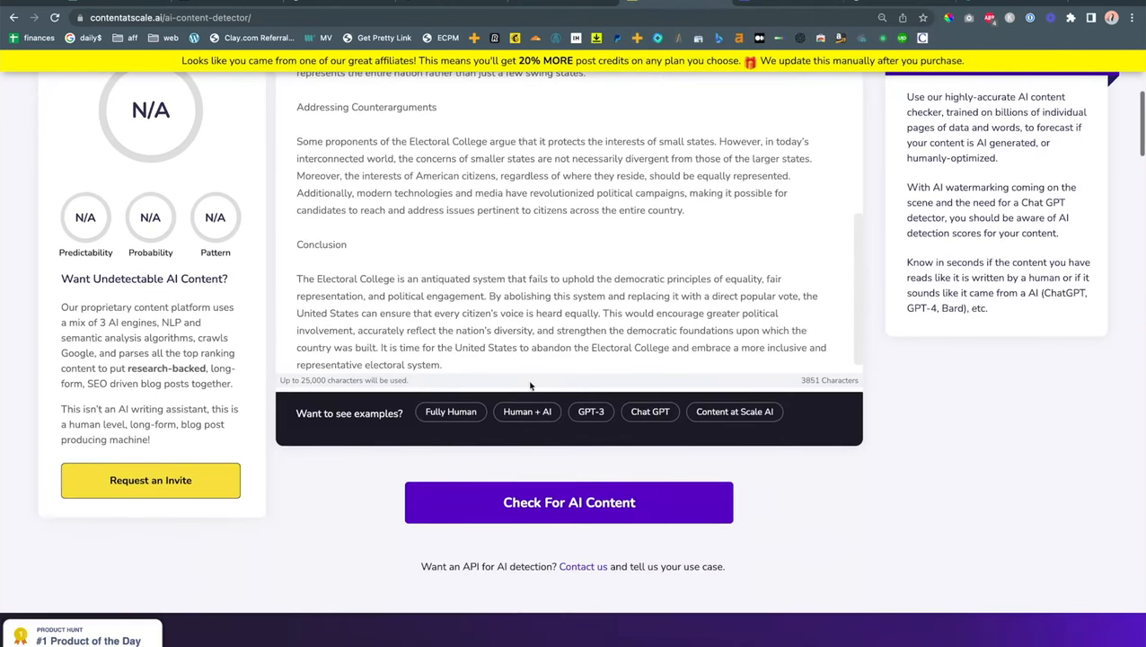
click(568, 503)
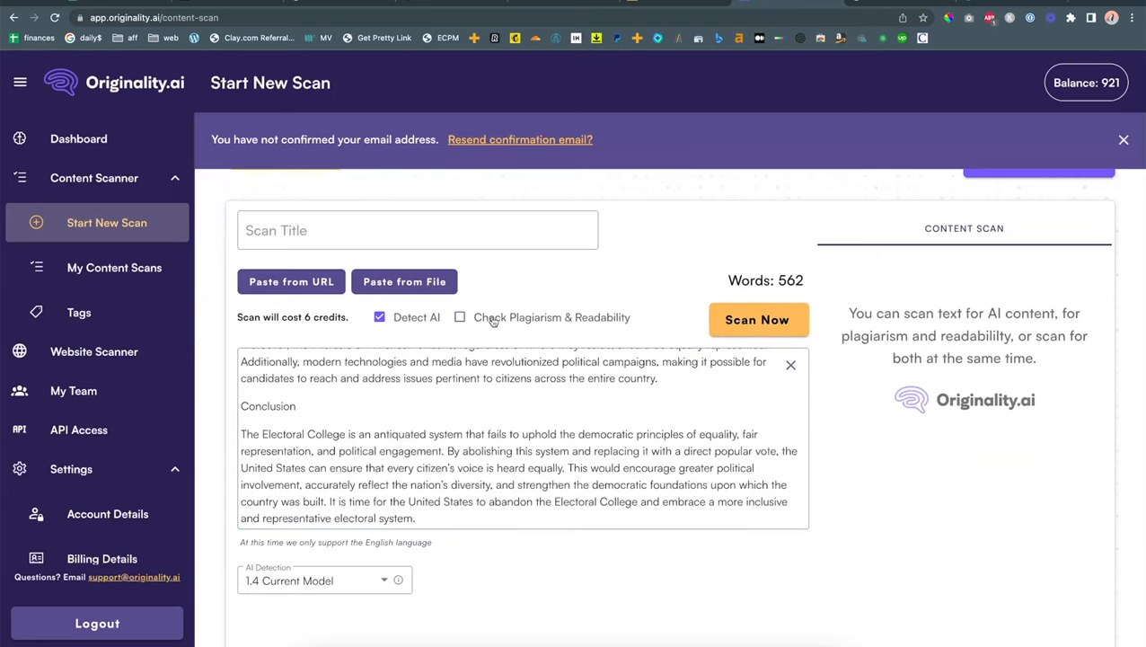
Scan the essay with Highlight AI Text on, yielding 0% Original, 100% AI
click(758, 320)
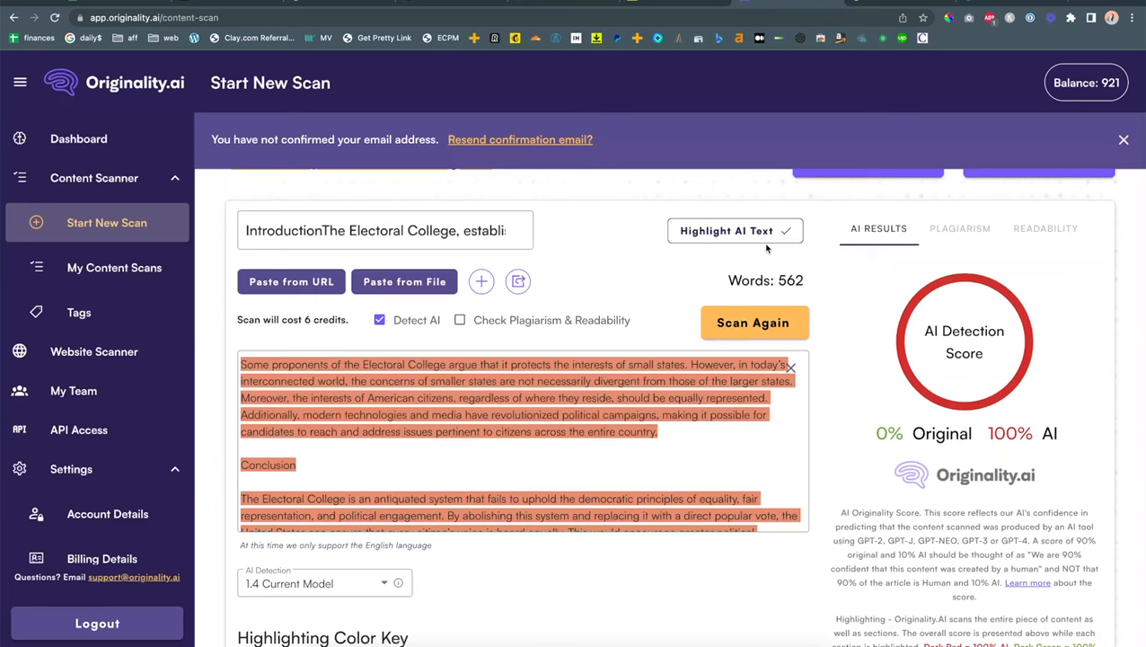
click(752, 323)
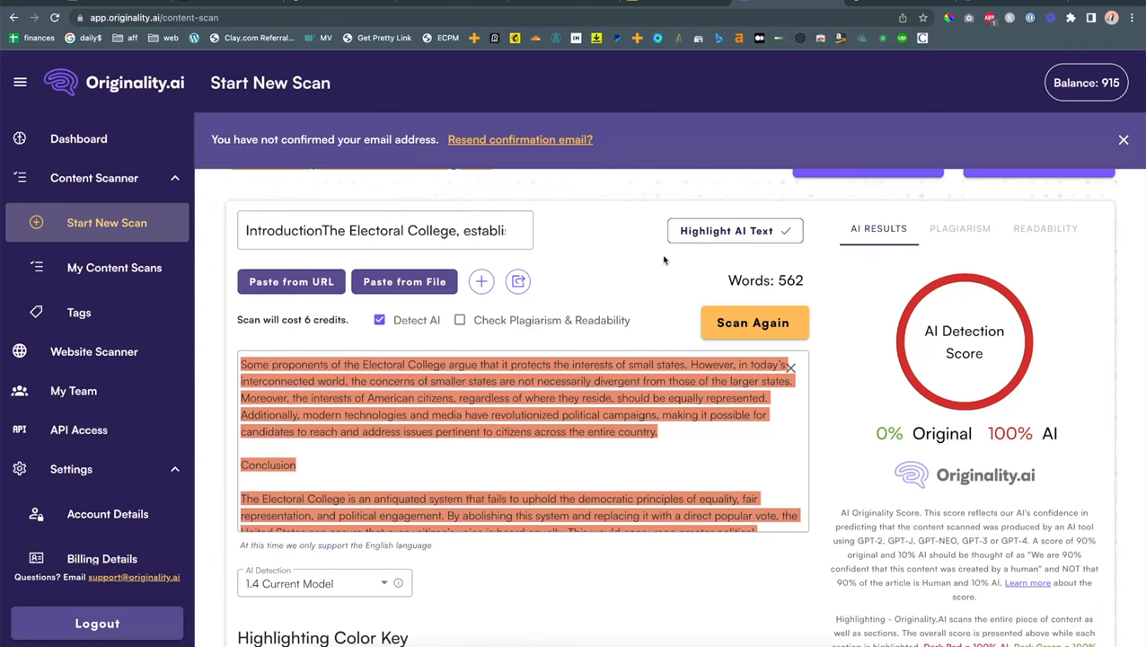
mouse_move(521, 381)
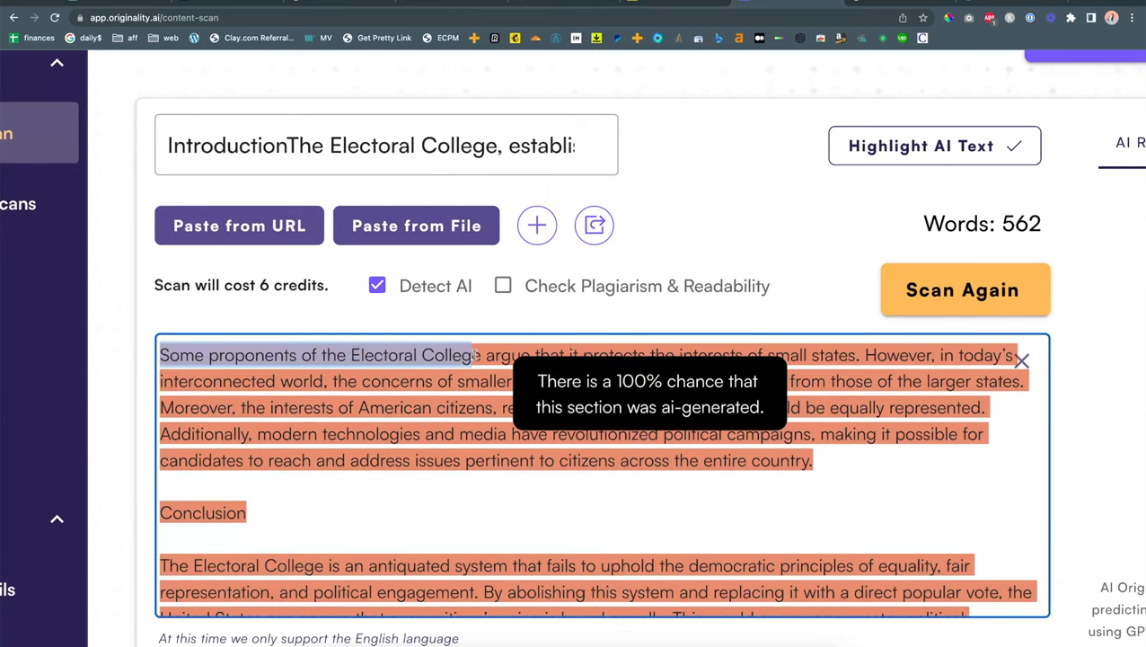
scroll(down, 3)
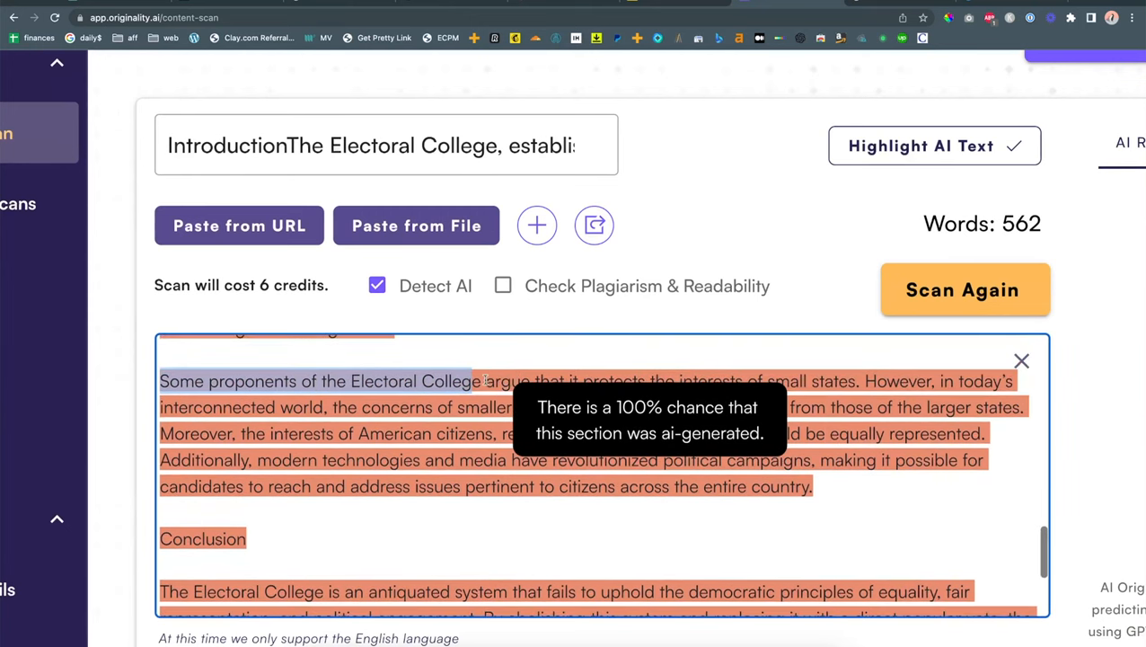
mouse_move(652, 390)
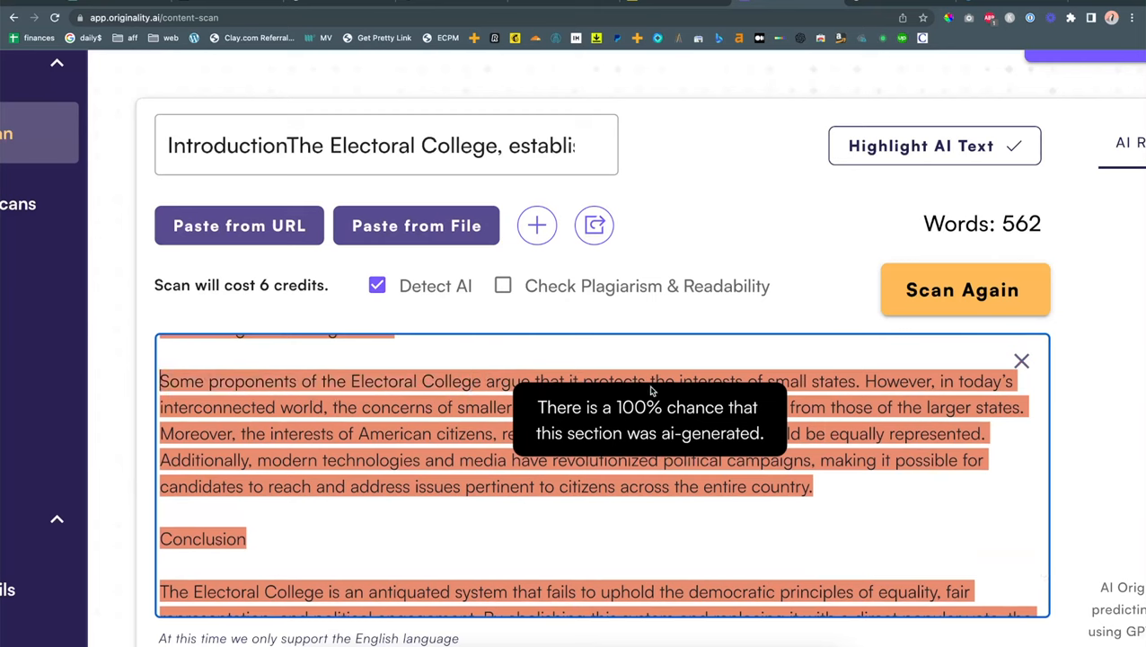
mouse_move(632, 528)
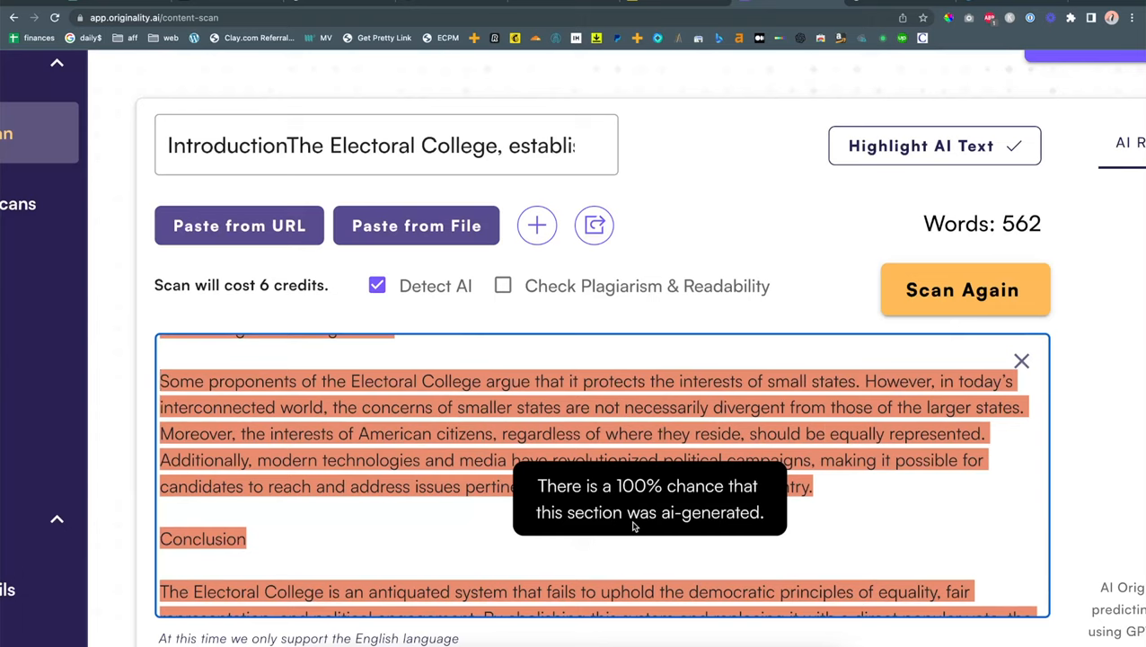
mouse_move(494, 433)
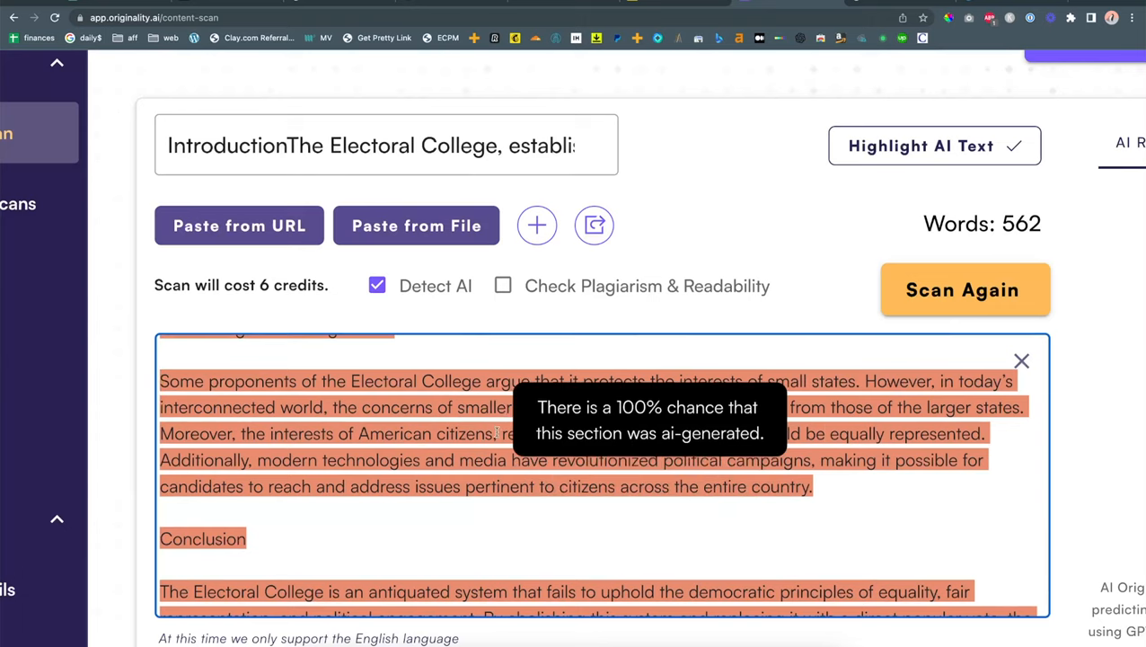
drag(485, 381, 859, 381)
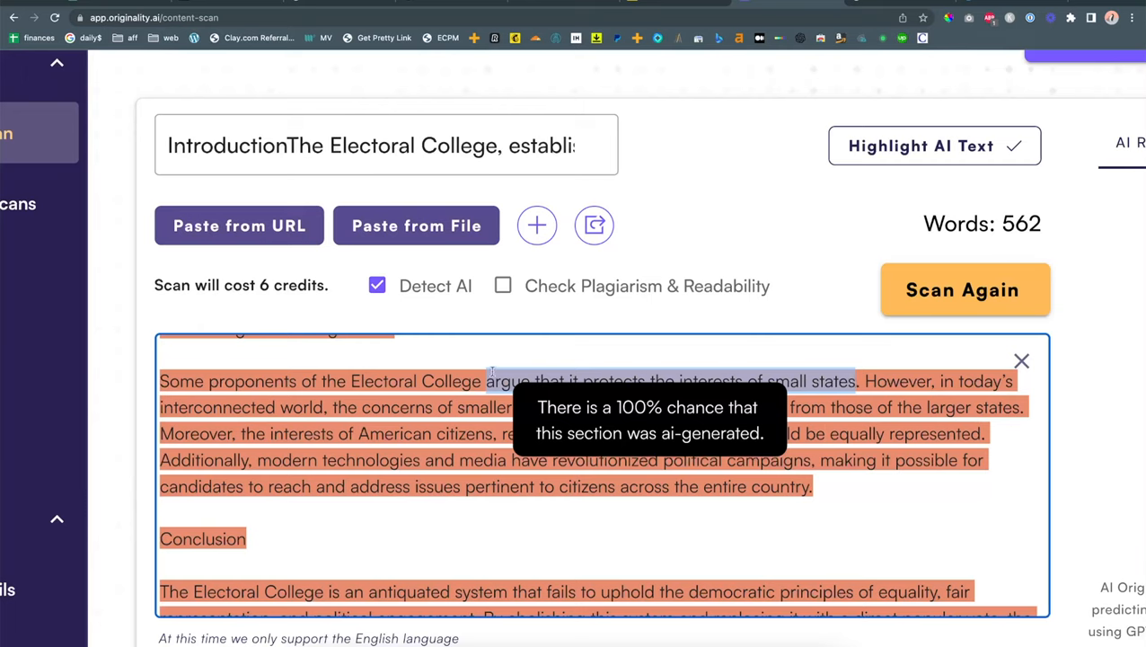
mouse_move(748, 363)
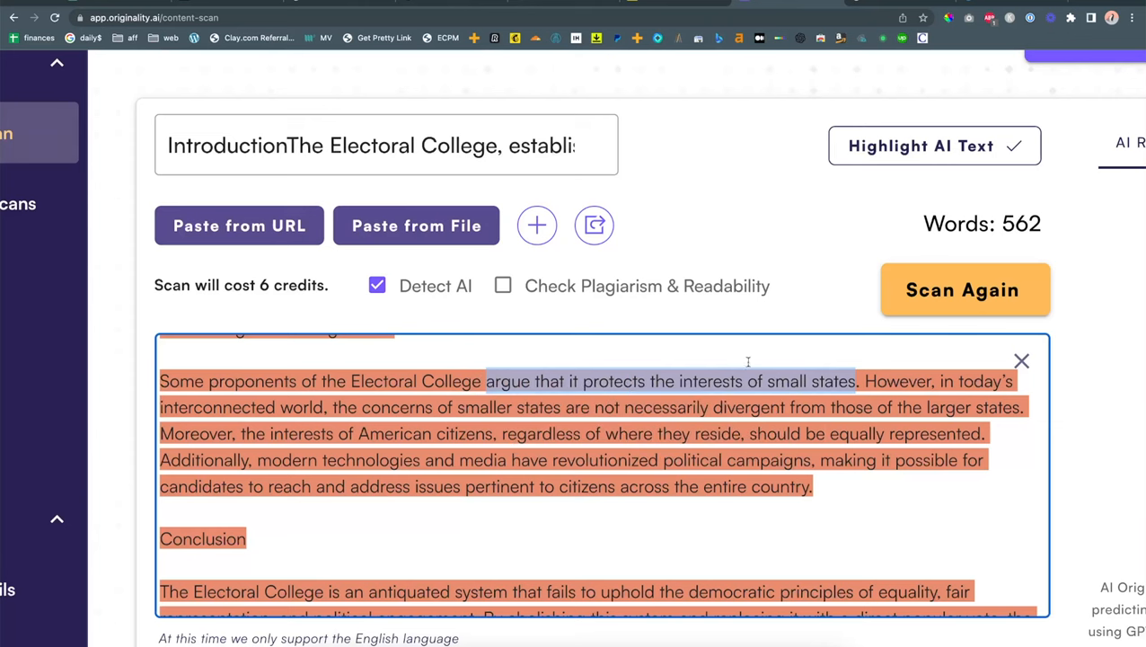
mouse_move(815, 351)
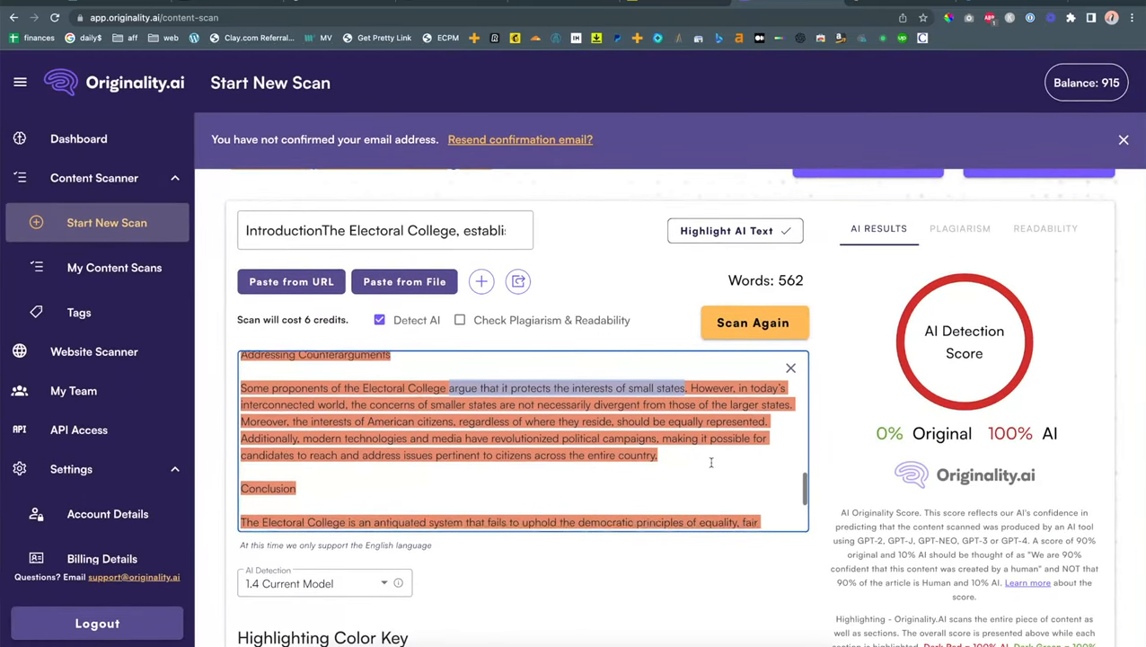
Scan the essay in Winston AI and review the 37% human score and AI prediction map
scroll(down, 3)
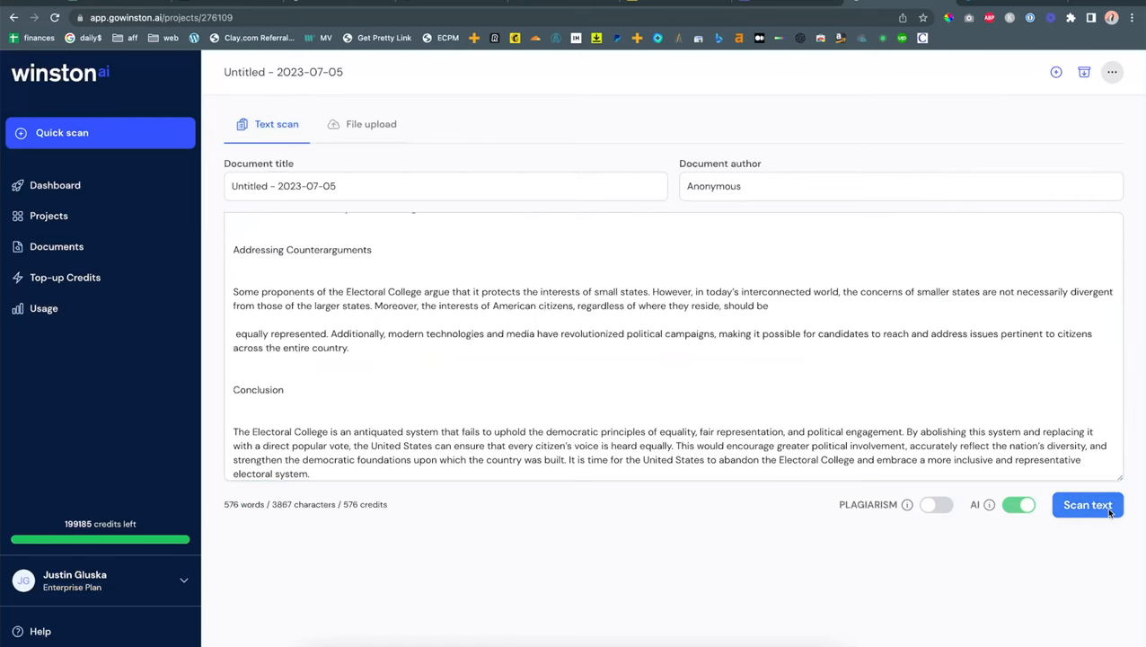
click(1088, 503)
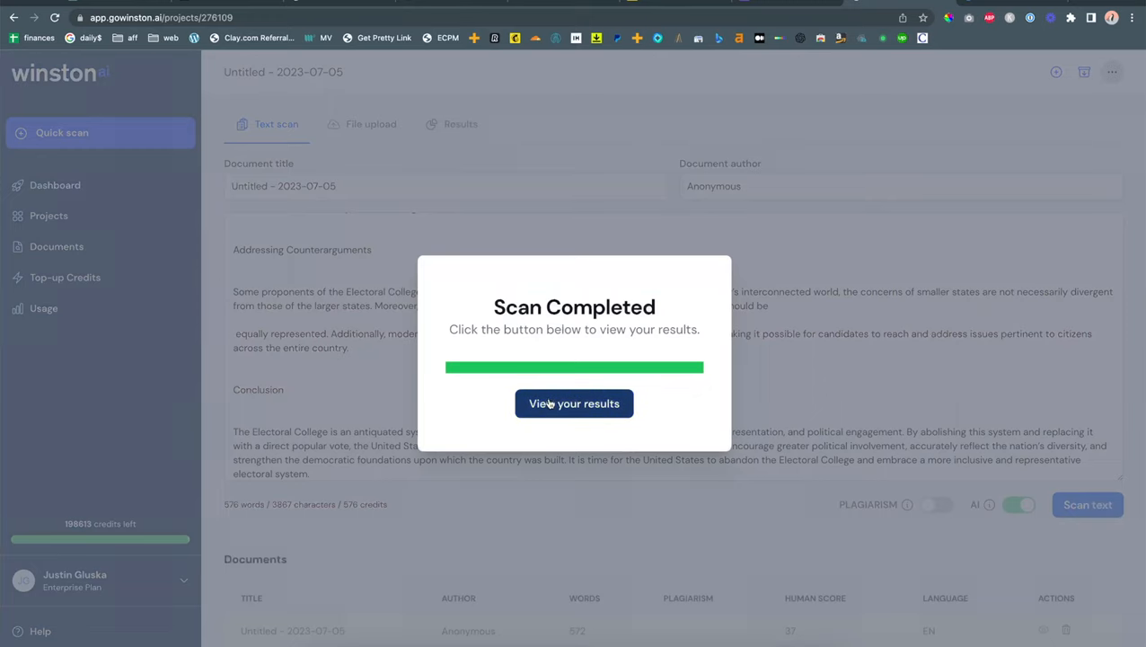
click(575, 402)
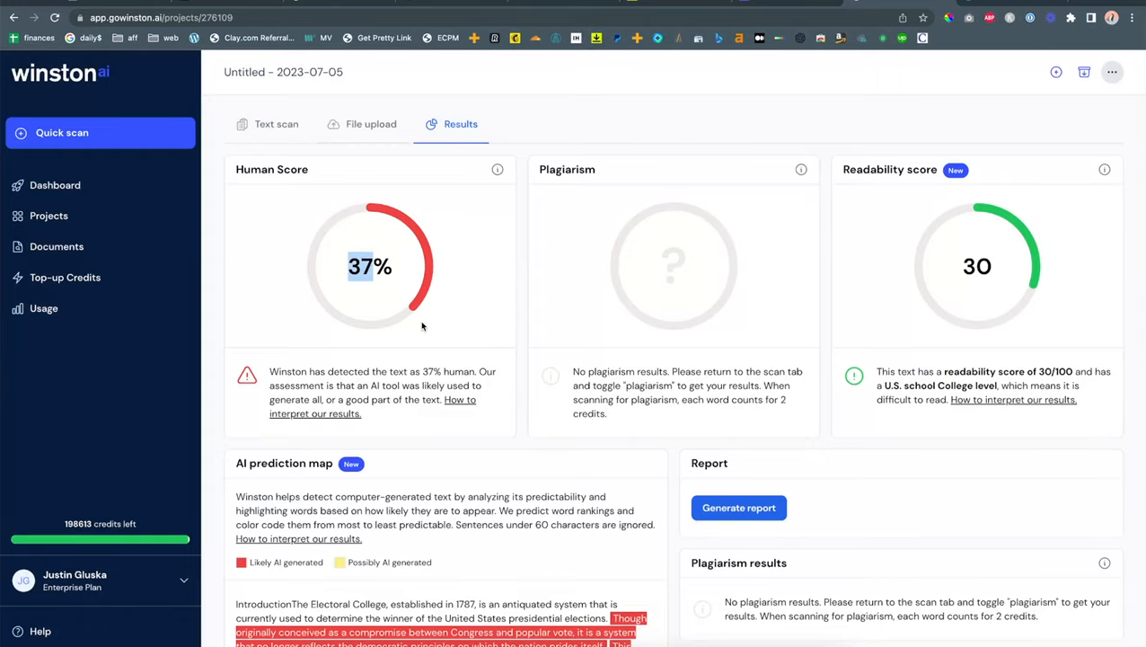
scroll(down, 3)
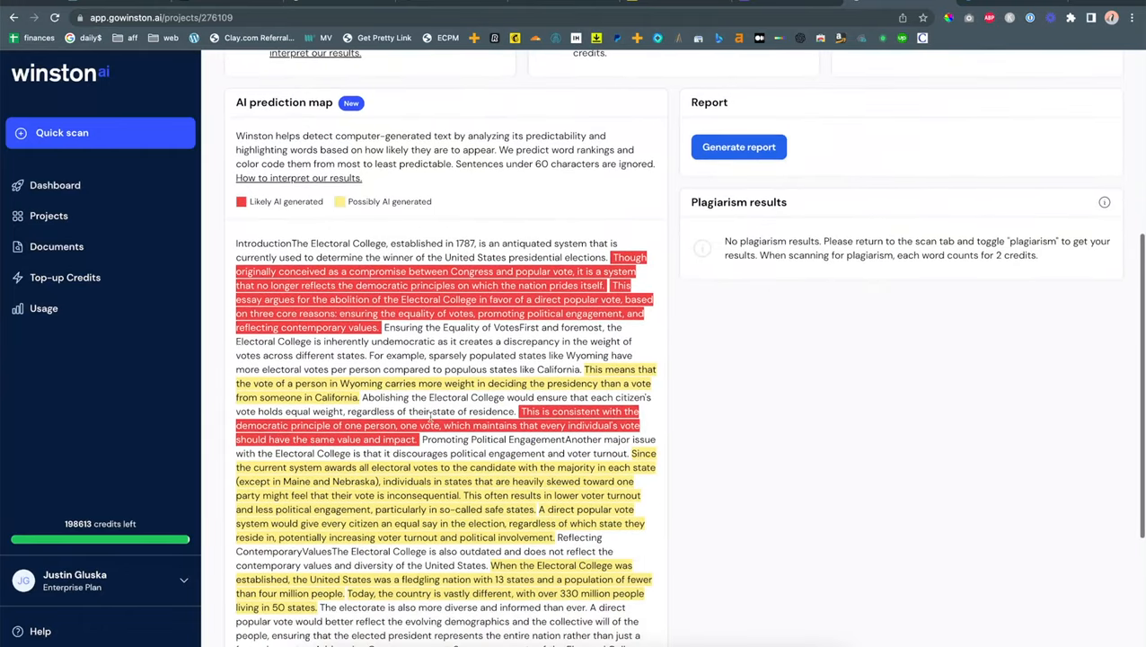
scroll(down, 3)
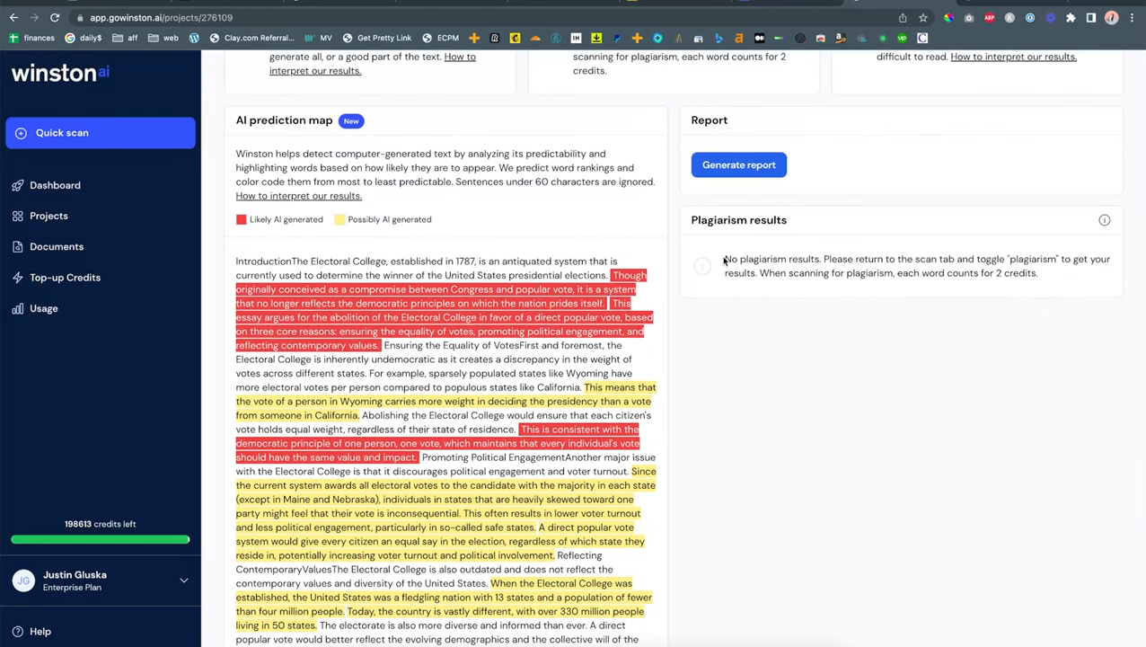
mouse_move(417, 289)
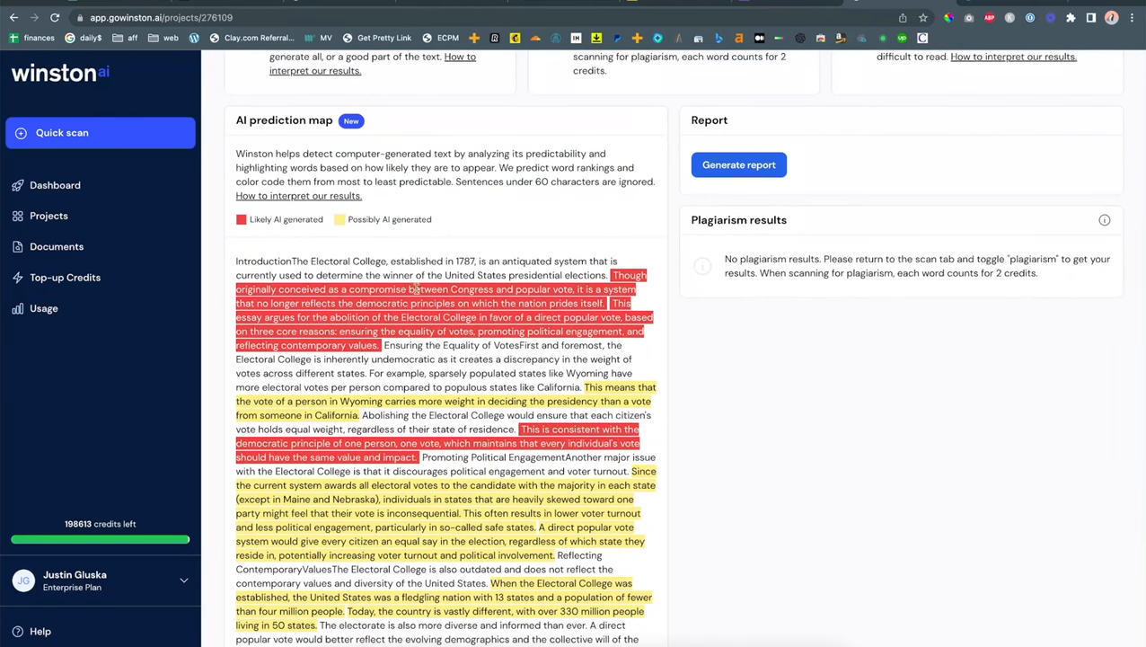
scroll(down, 3)
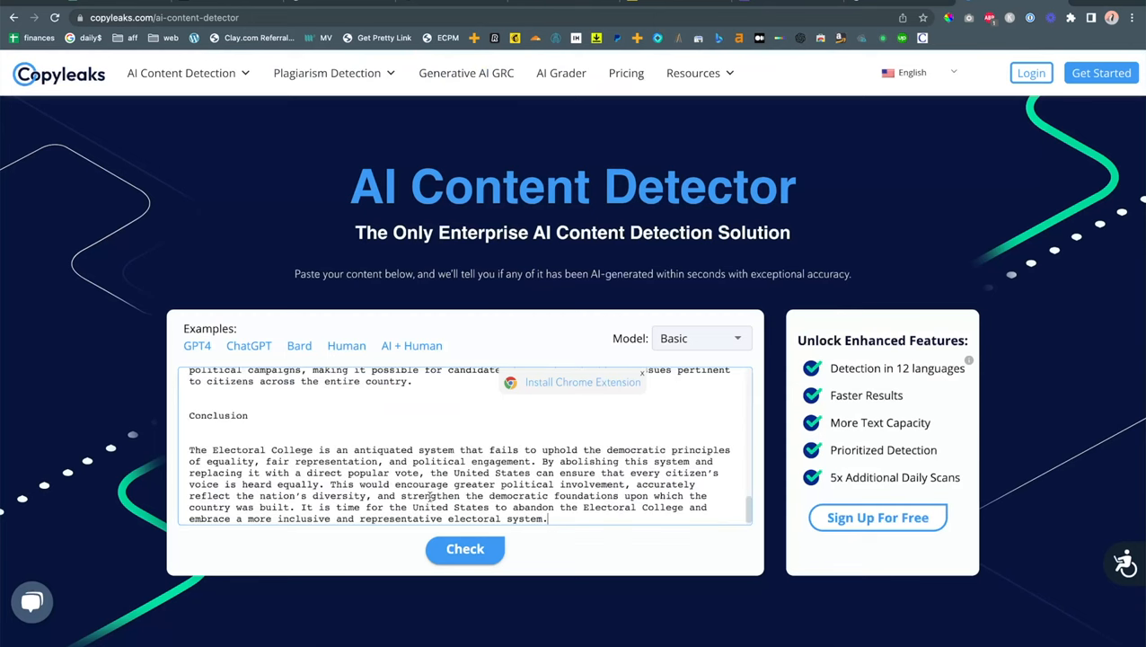
Check the essay in Copyleaks' AI Content Detector, getting a human-text verdict
click(464, 549)
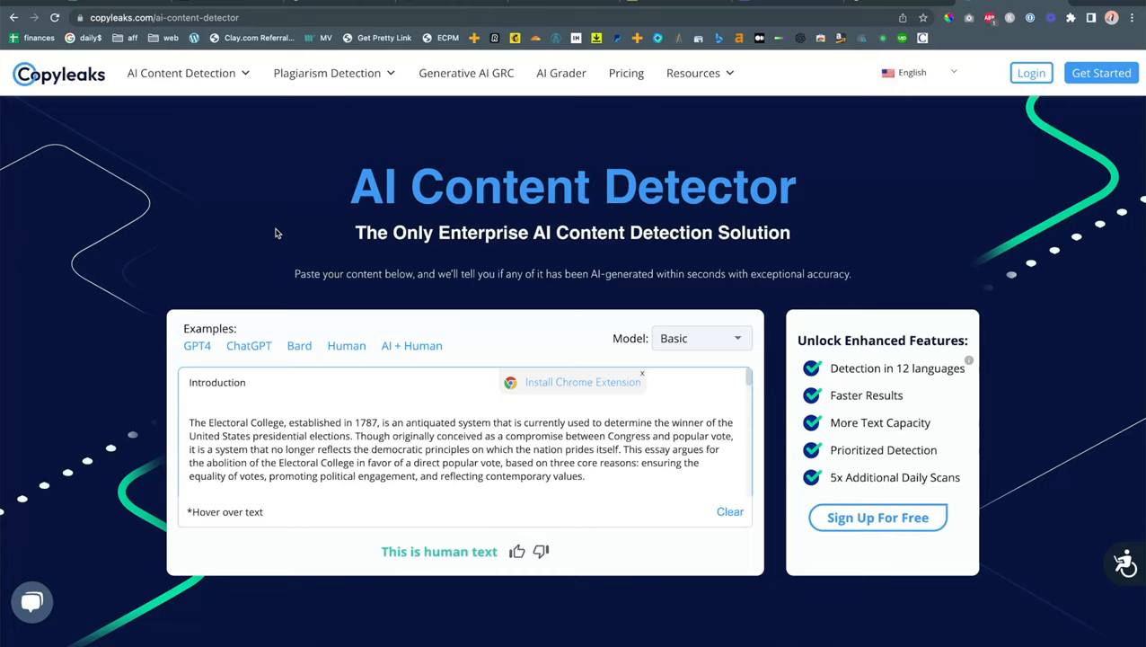
mouse_move(129, 4)
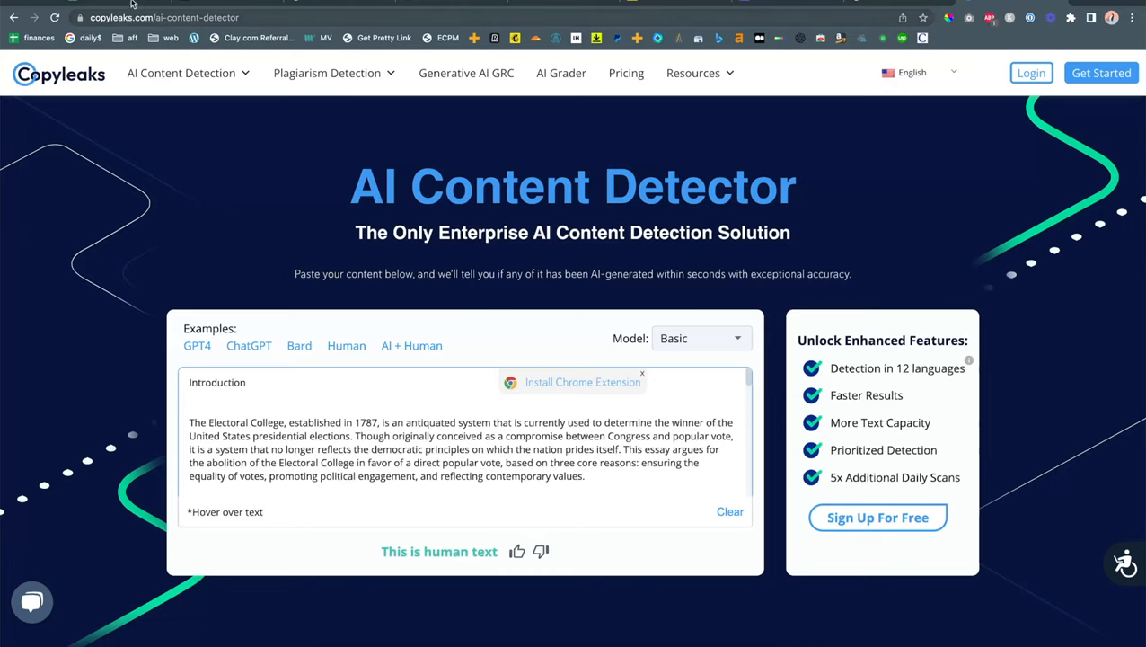
mouse_move(108, 8)
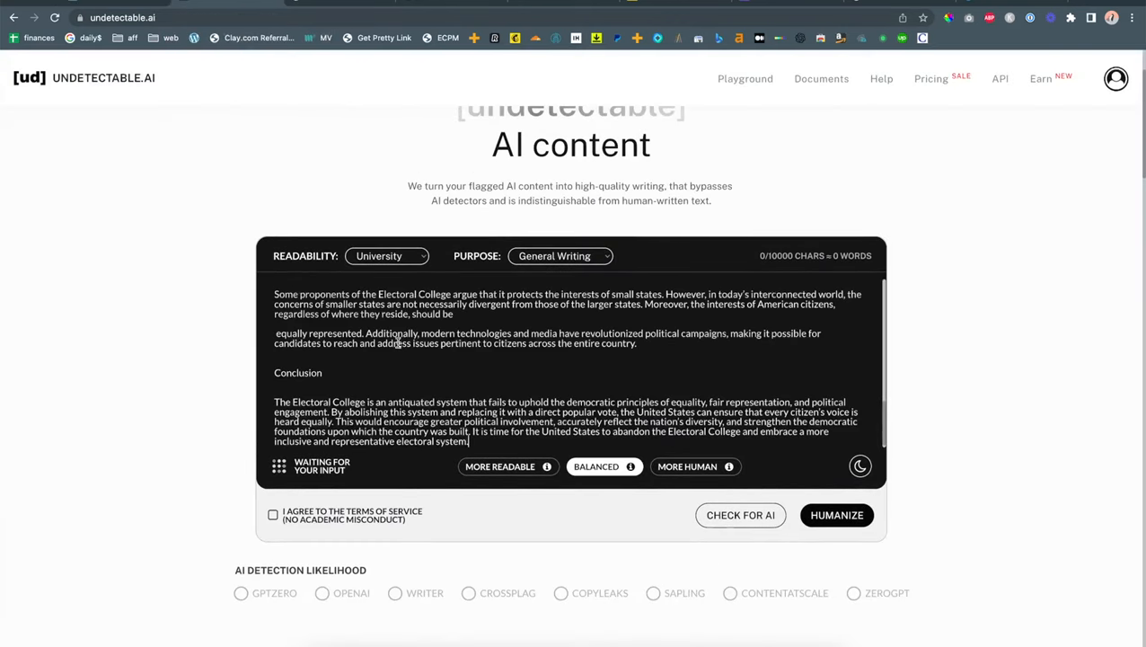
Agree to the terms of service and start humanizing the 553-word essay
click(273, 514)
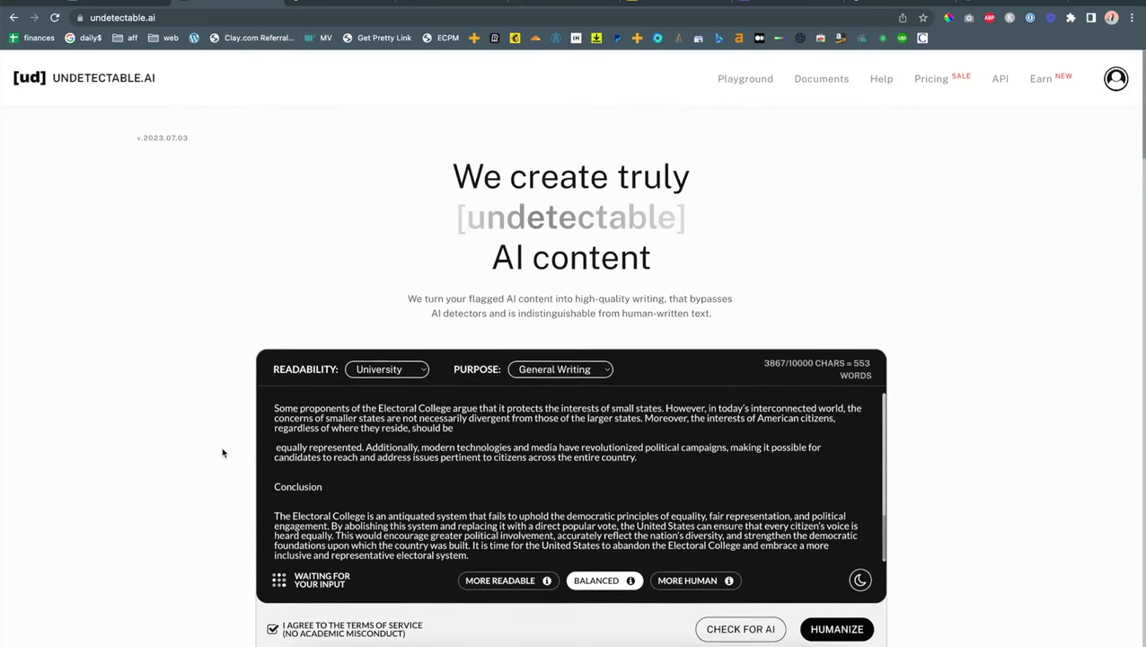
click(387, 368)
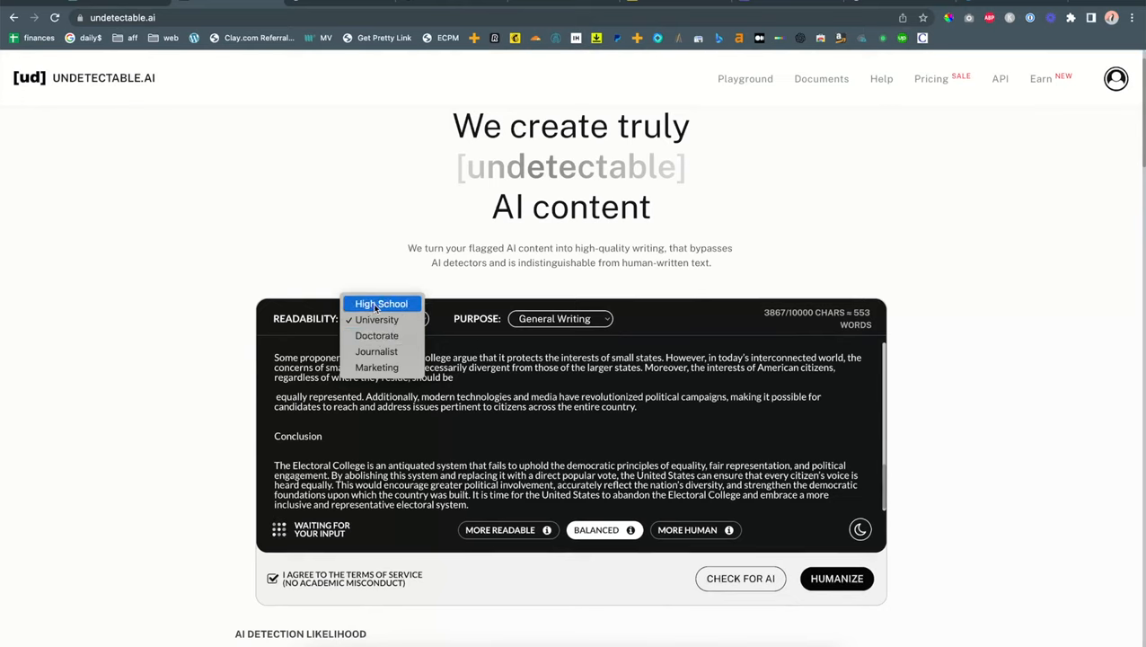
mouse_move(377, 336)
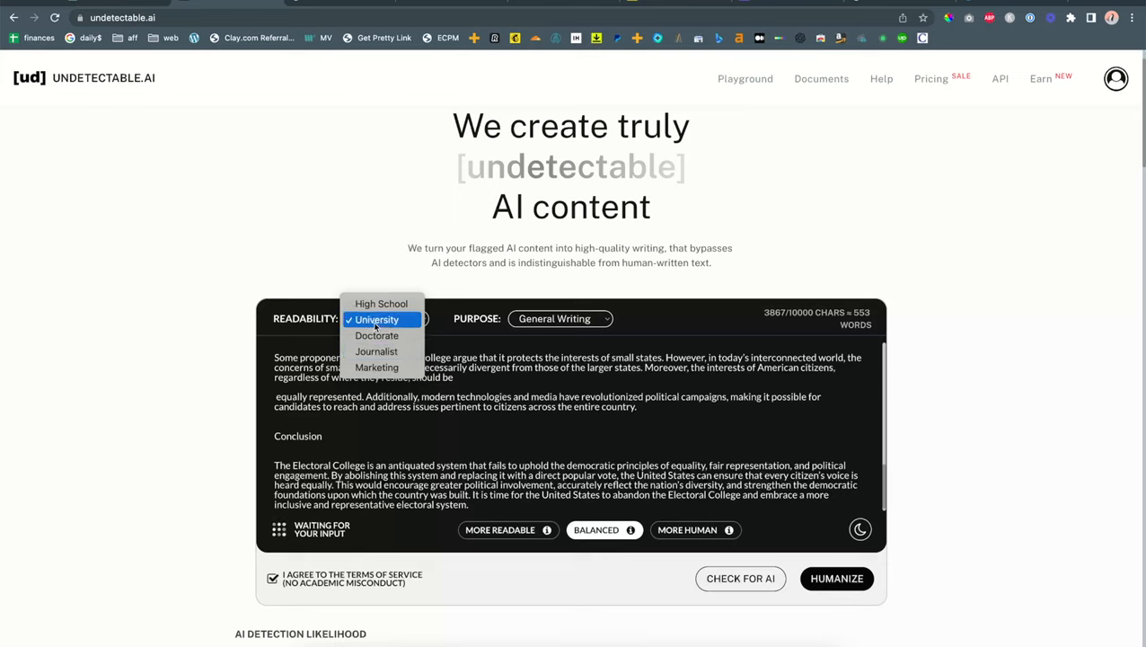
click(377, 320)
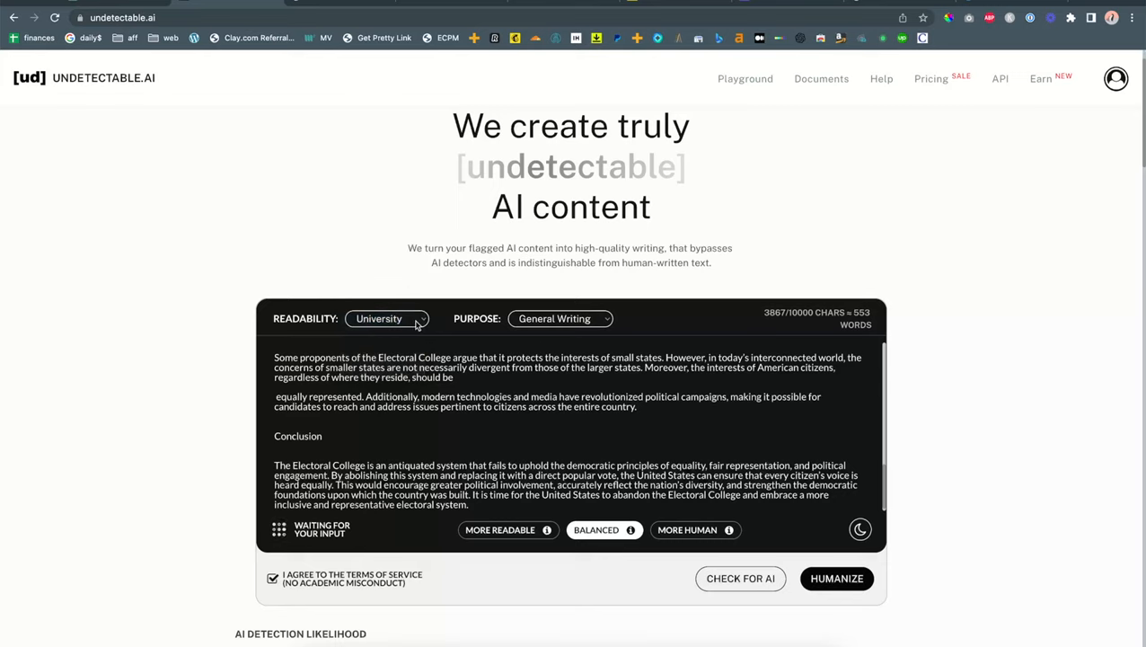
click(560, 318)
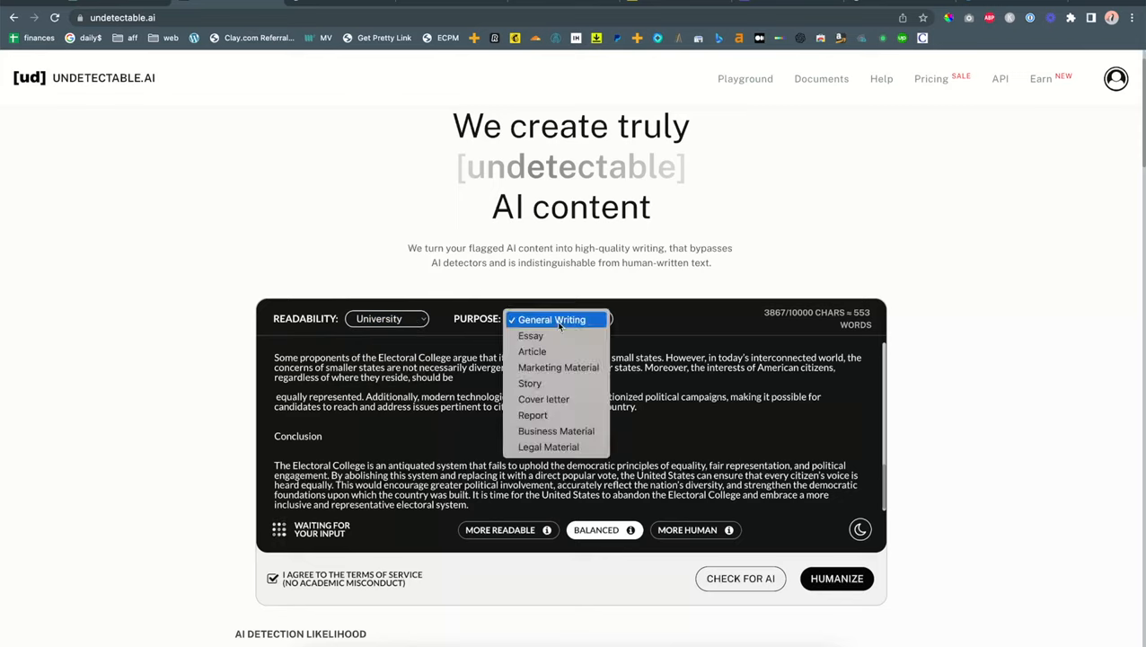
mouse_move(557, 431)
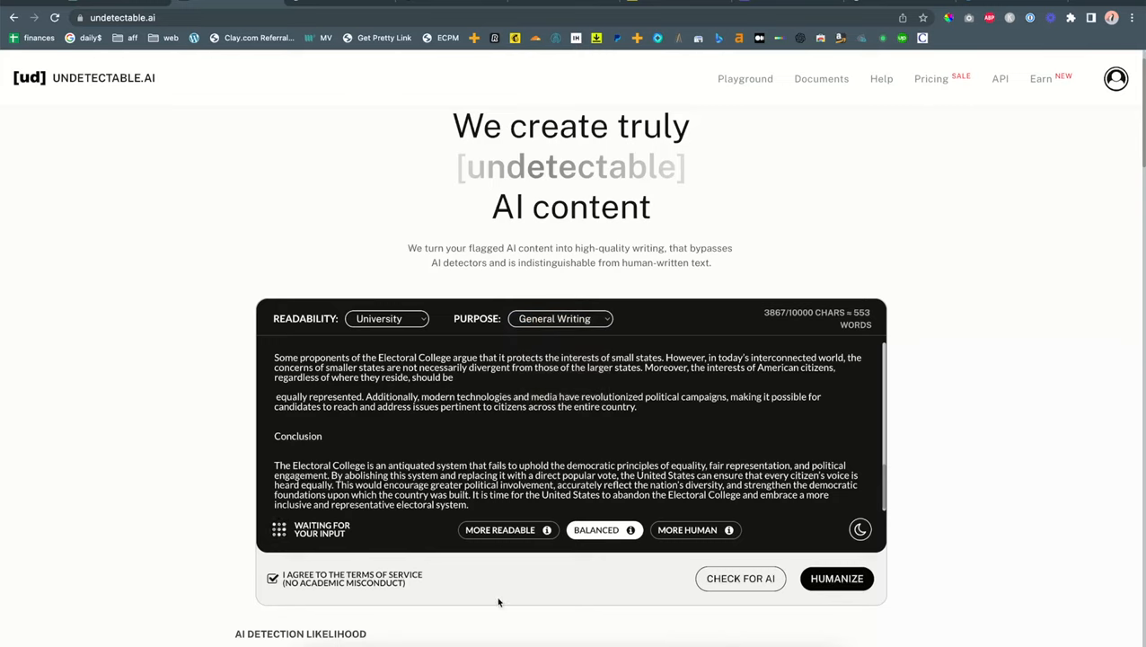
mouse_move(560, 539)
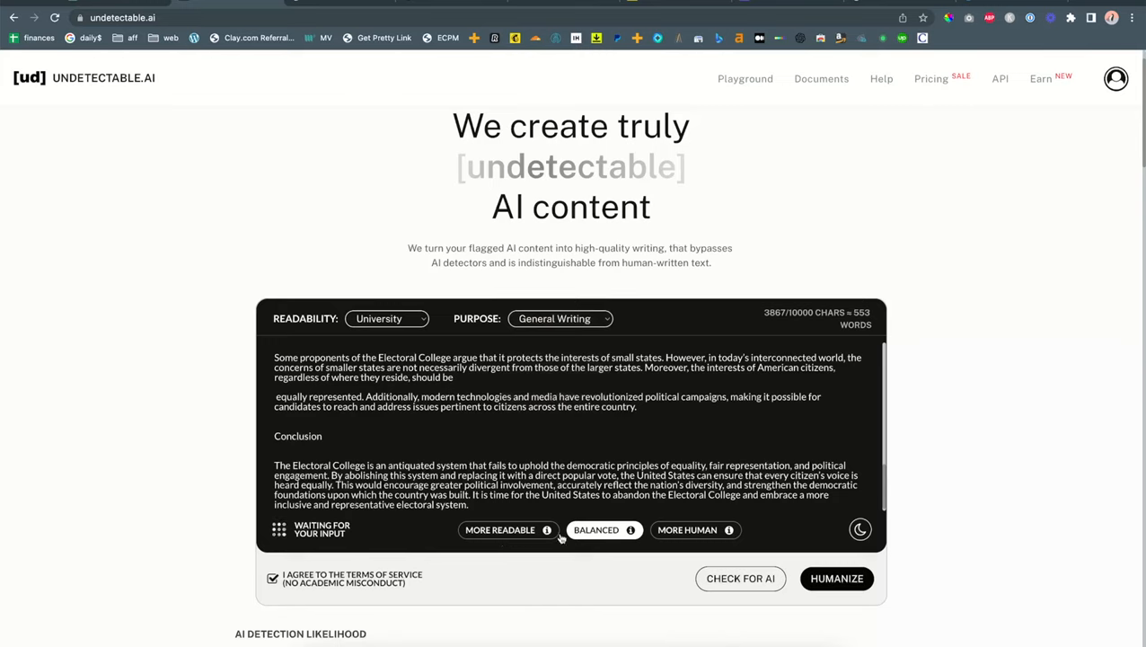
mouse_move(539, 535)
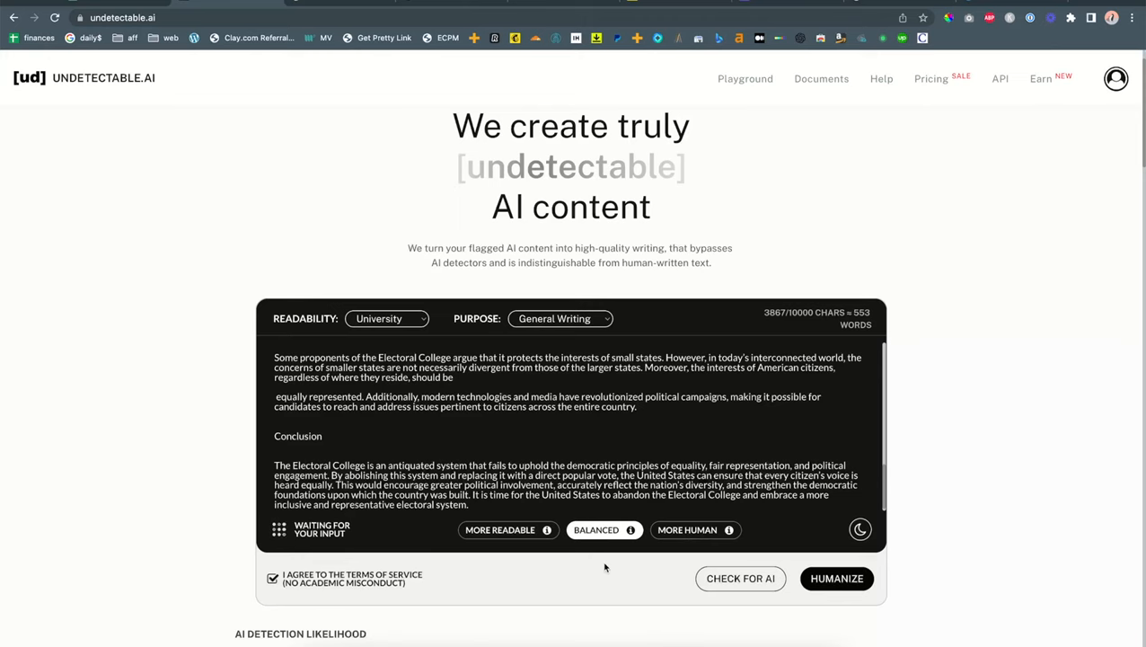
Run Check for AI, showing every listed detector, including GPTZero and OpenAI, flags the essay
scroll(down, 3)
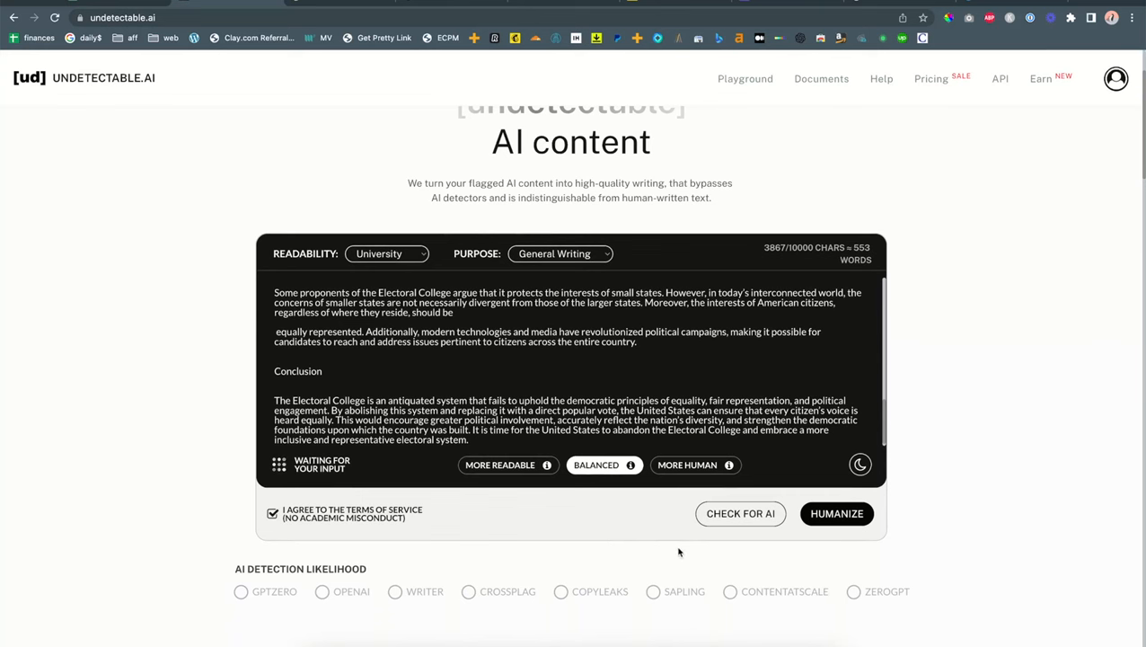
click(740, 514)
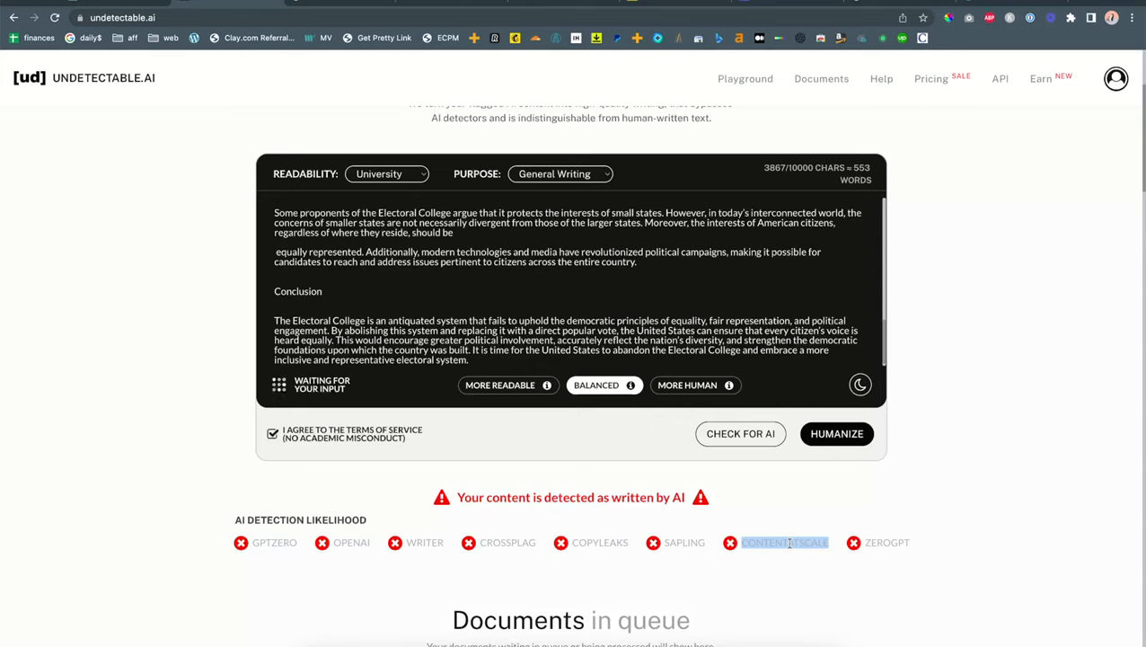
mouse_move(768, 503)
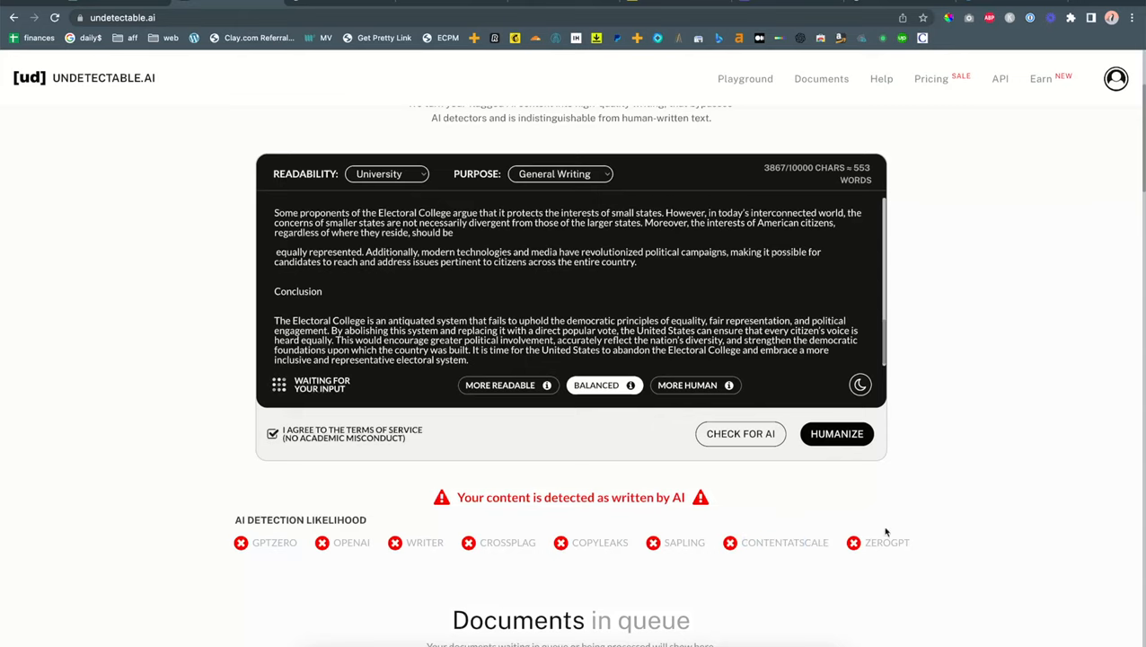
scroll(down, 3)
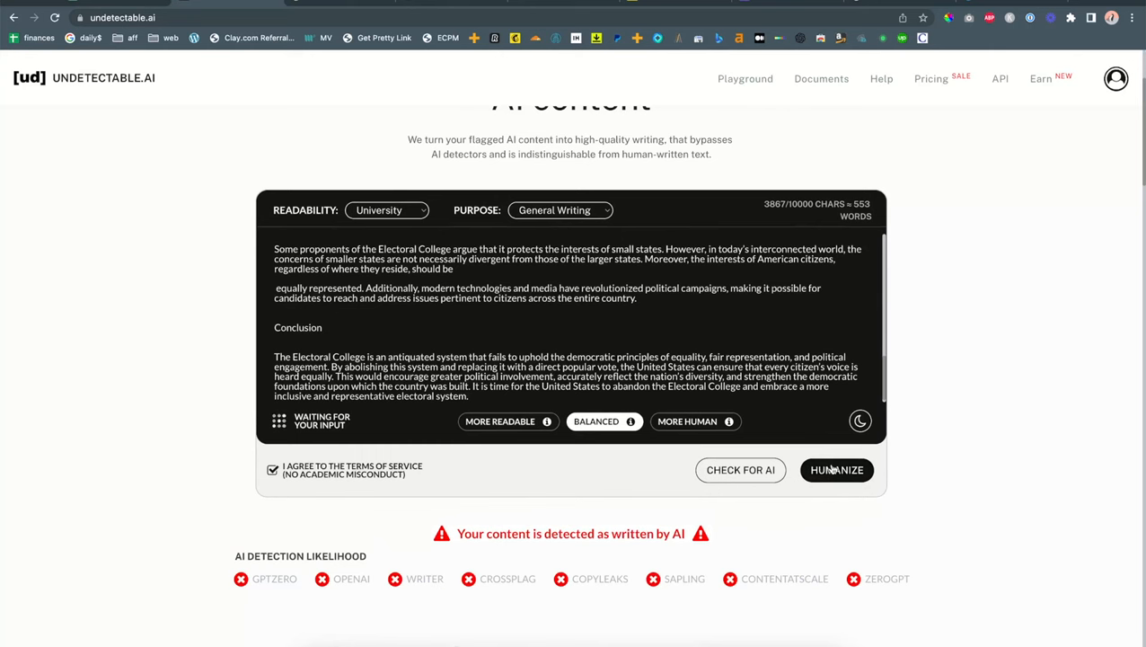
Send the 553-word essay to the humanizer, leaving it in the processing queue
click(835, 470)
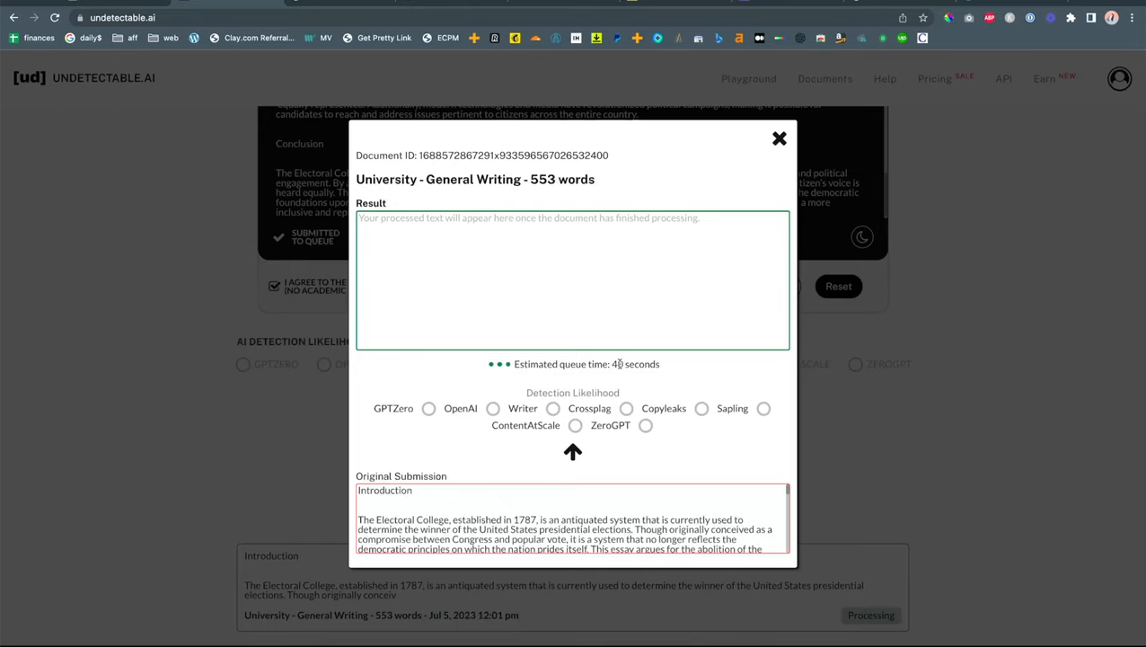
mouse_move(584, 321)
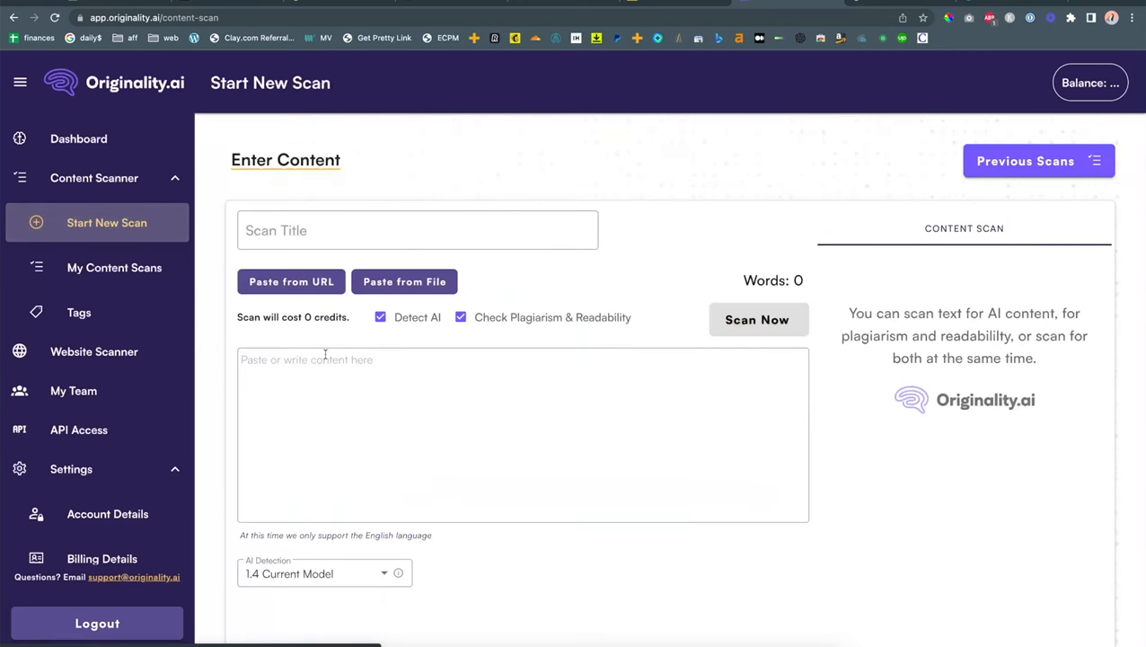
Leave the blank Originality.ai new-scan page for QuillBot's Paraphraser
click(756, 320)
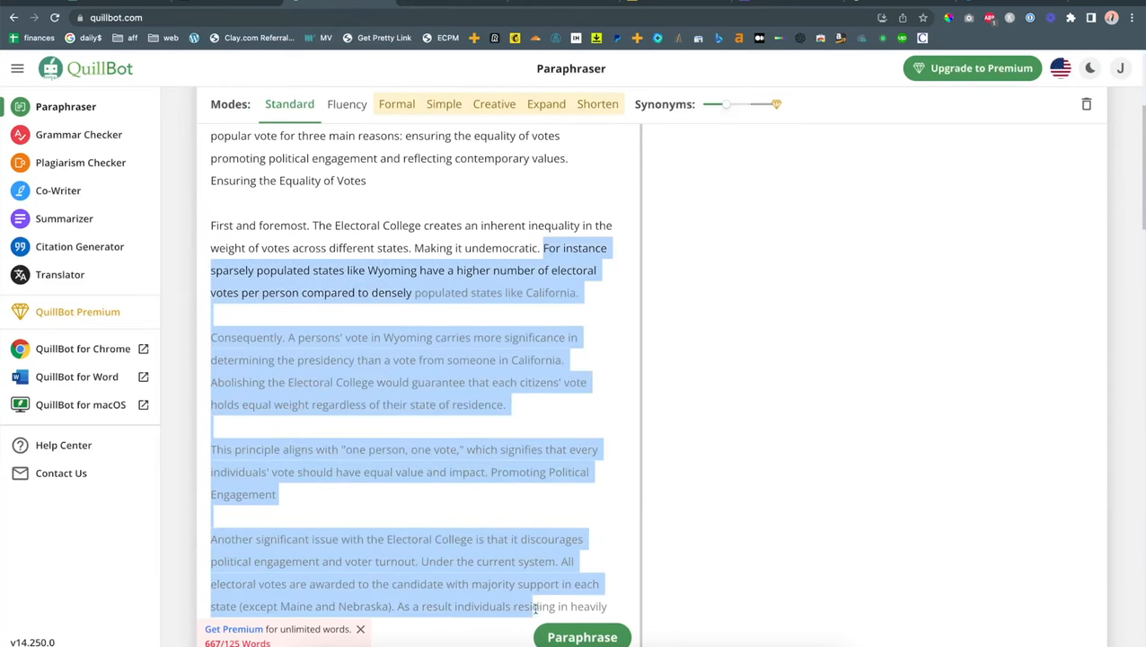
Paraphrase the essay's 106-word opening in Standard mode, yielding a 112-word rewording
scroll(down, 3)
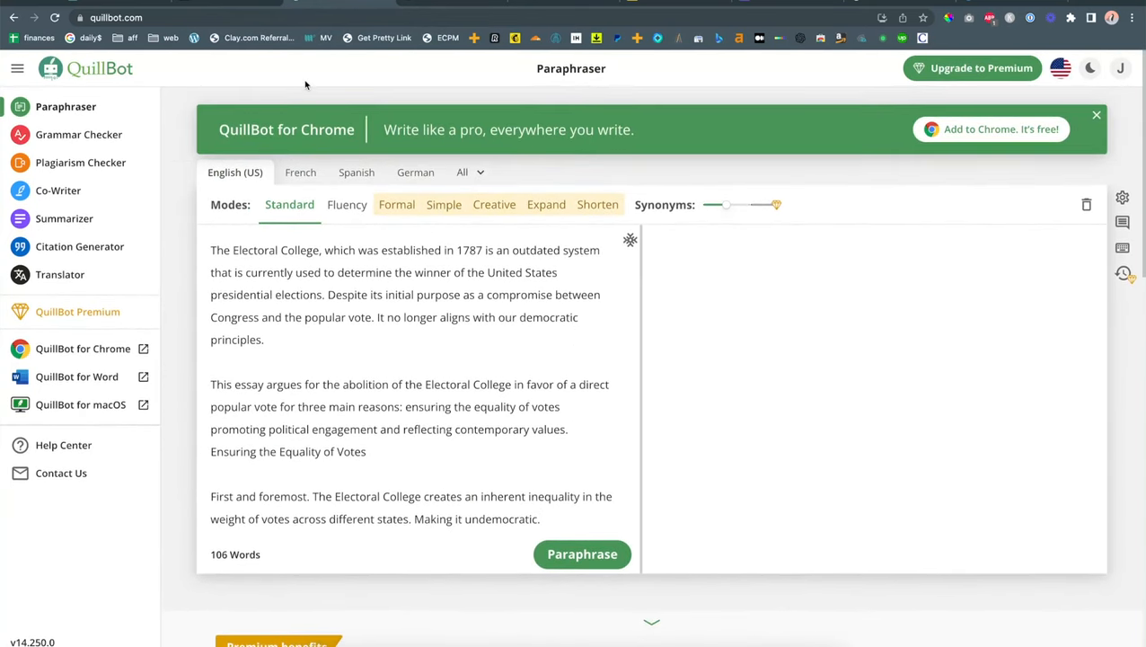
mouse_move(405, 313)
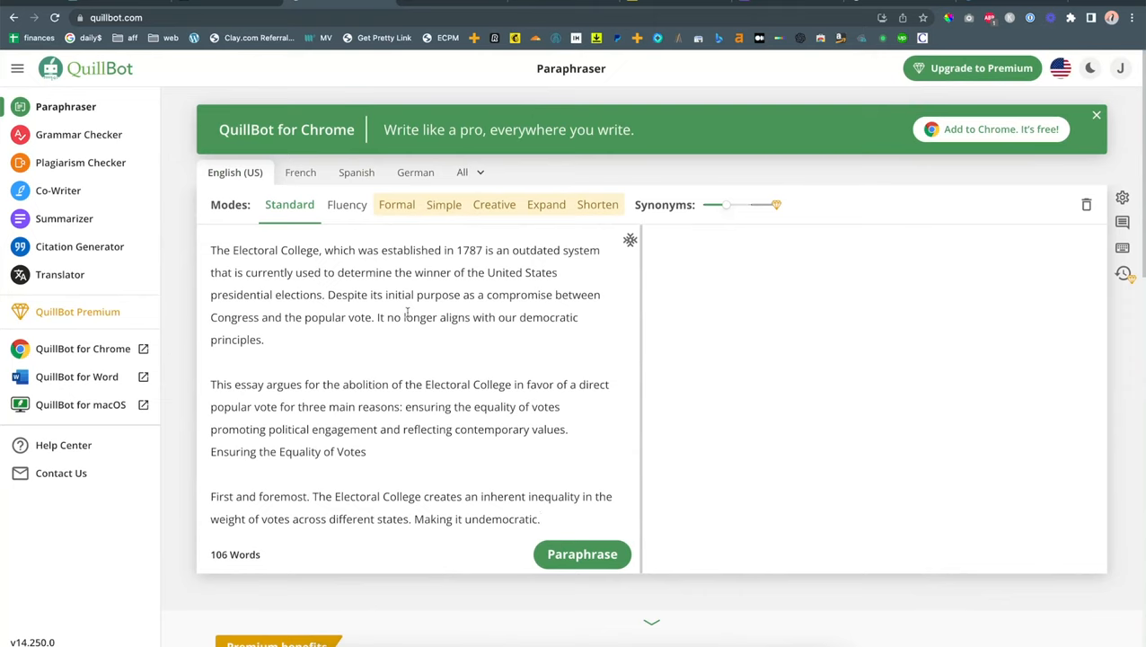
click(582, 553)
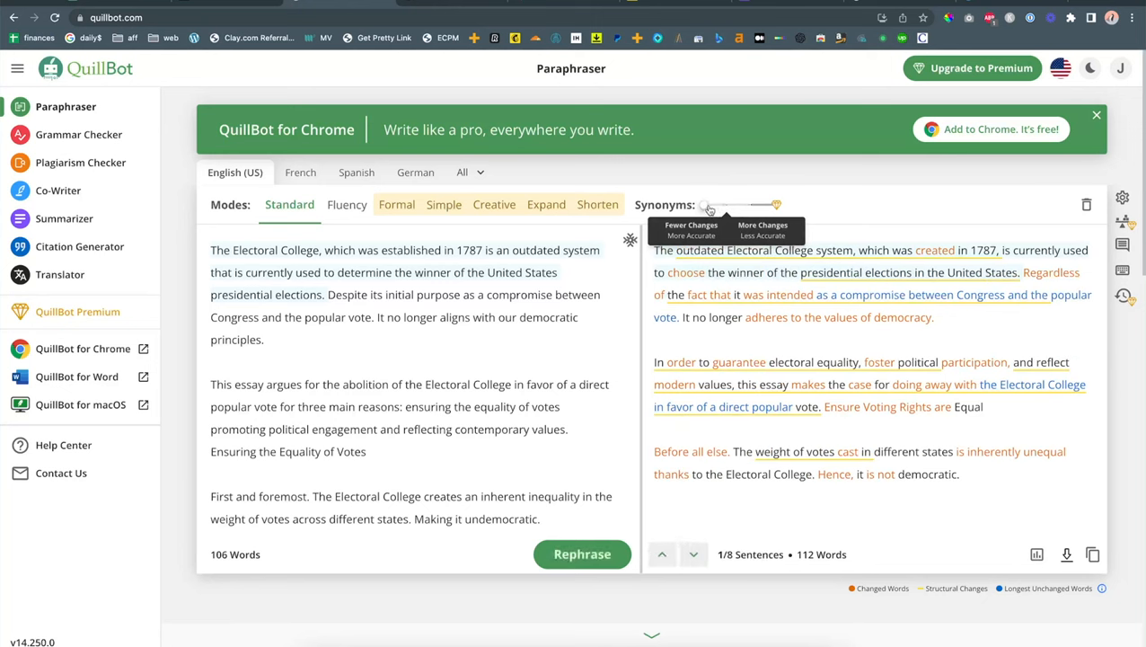
mouse_move(708, 206)
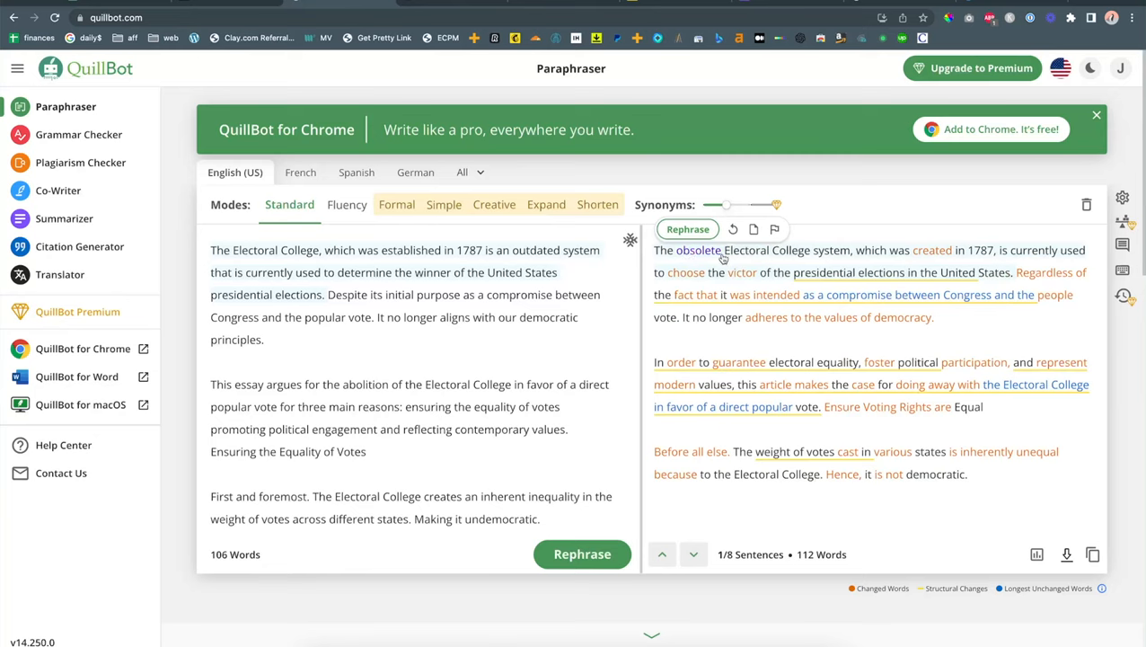
mouse_move(710, 258)
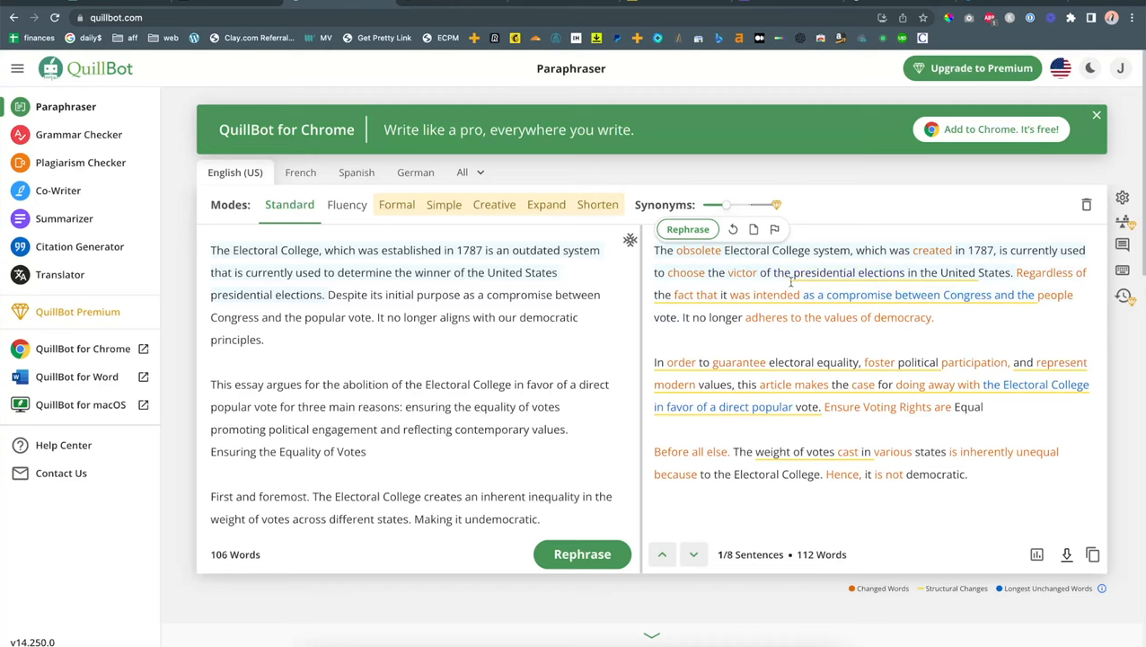
Swap 'victor' back to 'the winner' in the paraphrase, then return to Originality.ai's 55% Original result
click(740, 273)
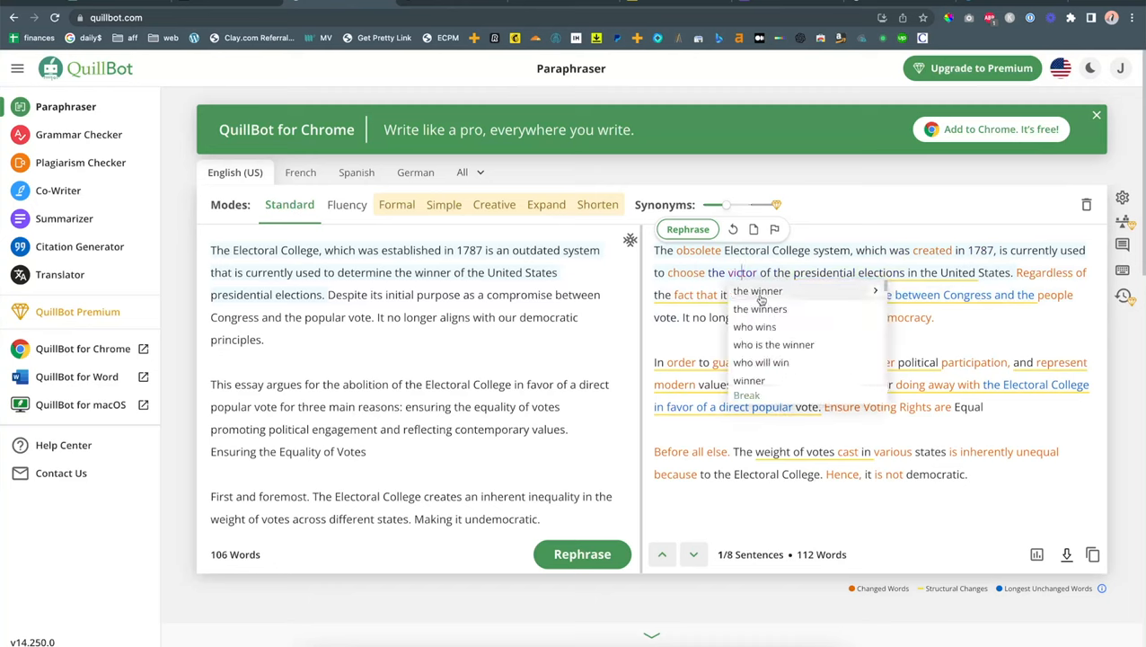
click(749, 273)
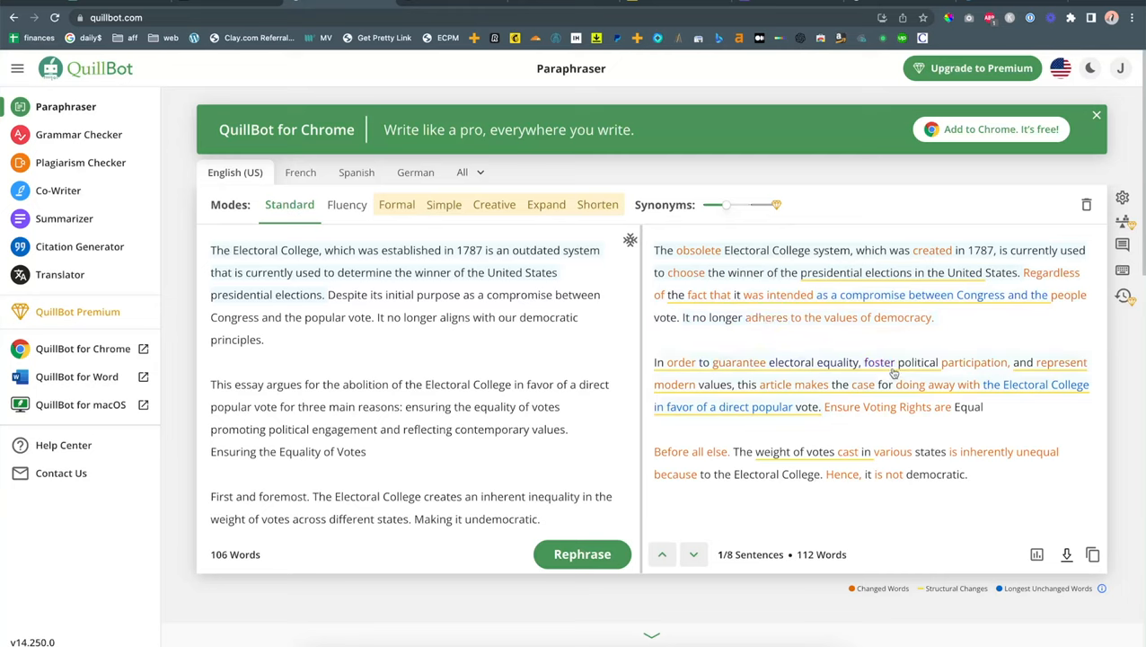
mouse_move(884, 395)
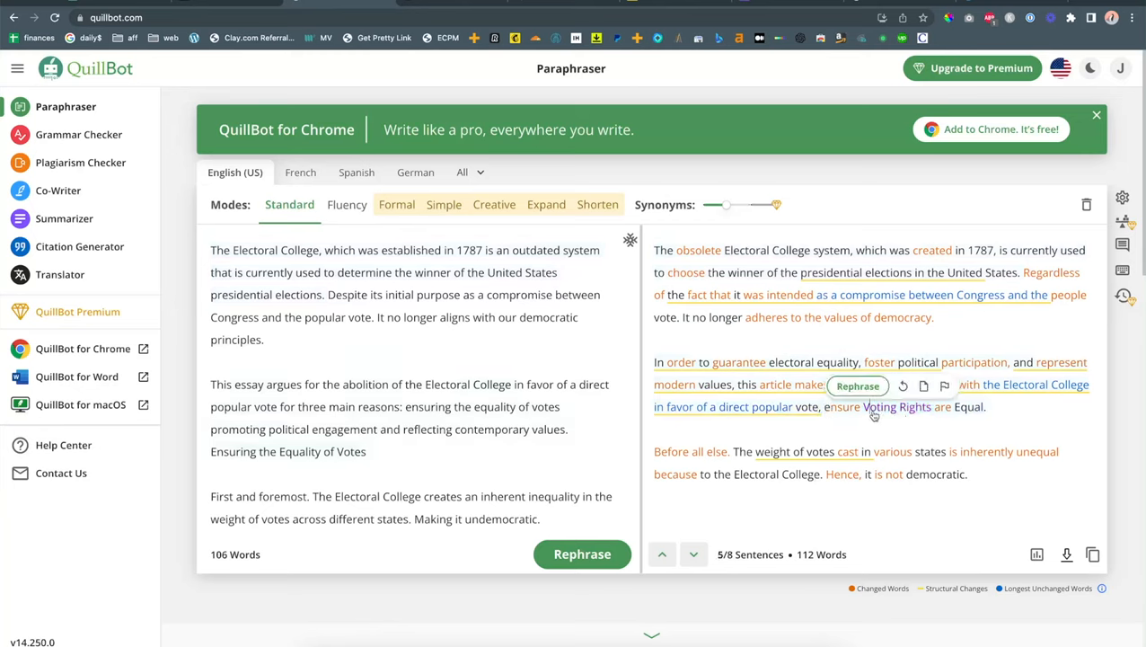
click(898, 405)
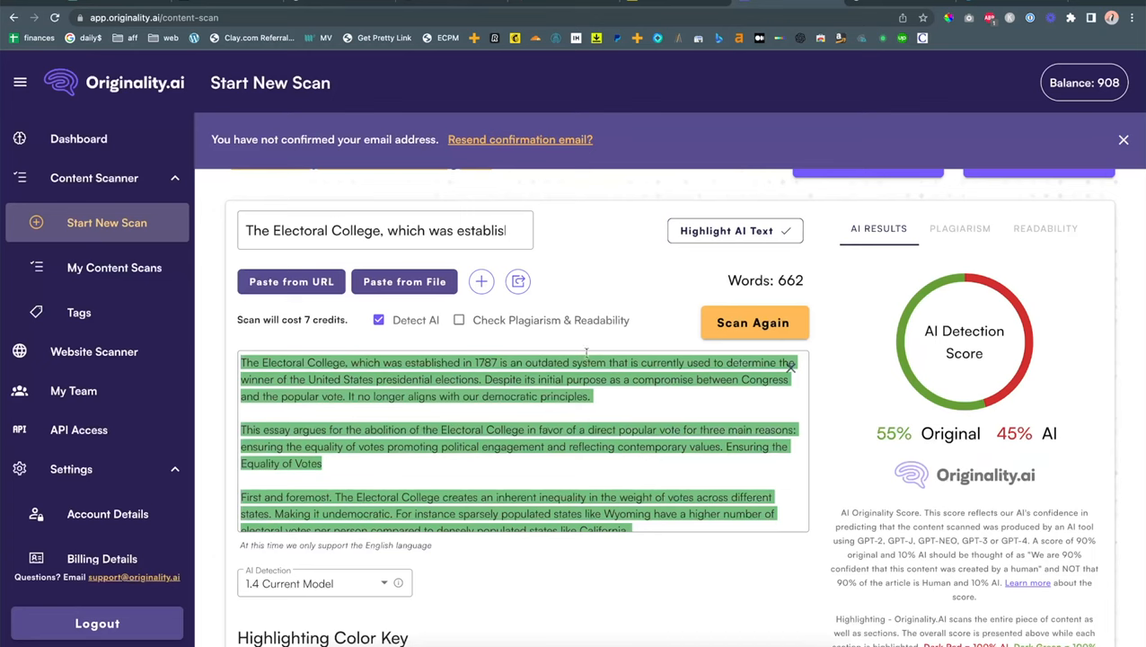
Start a new scan of the pasted 111-word paraphrase with Plagiarism & Readability off; result 0% Original, 100% AI
click(106, 223)
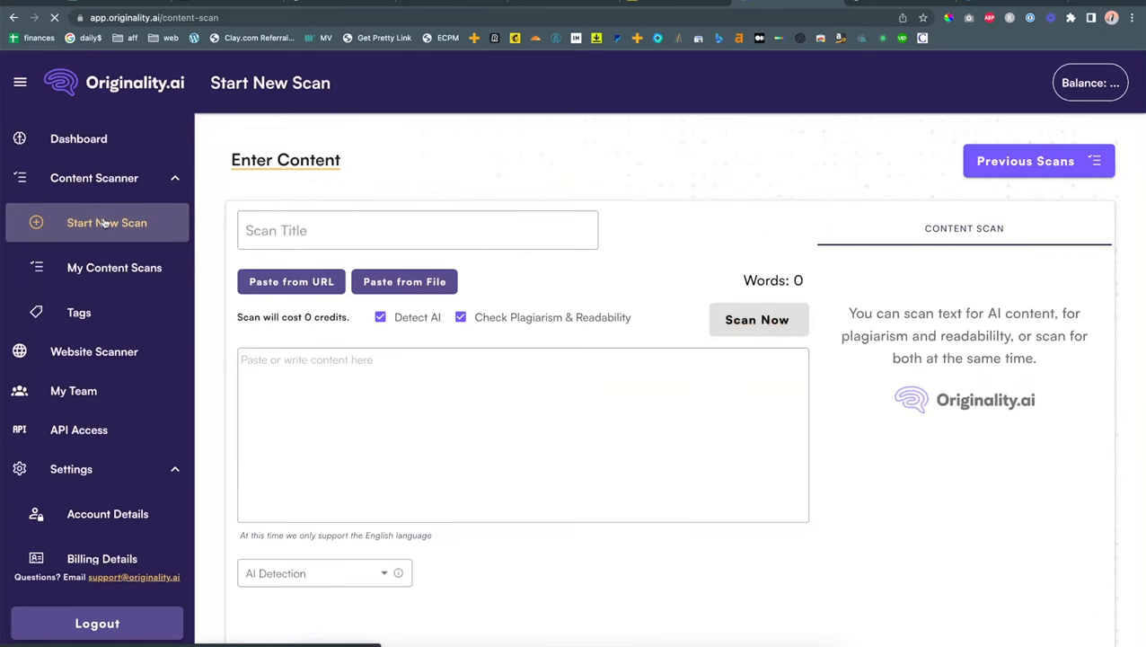
click(525, 433)
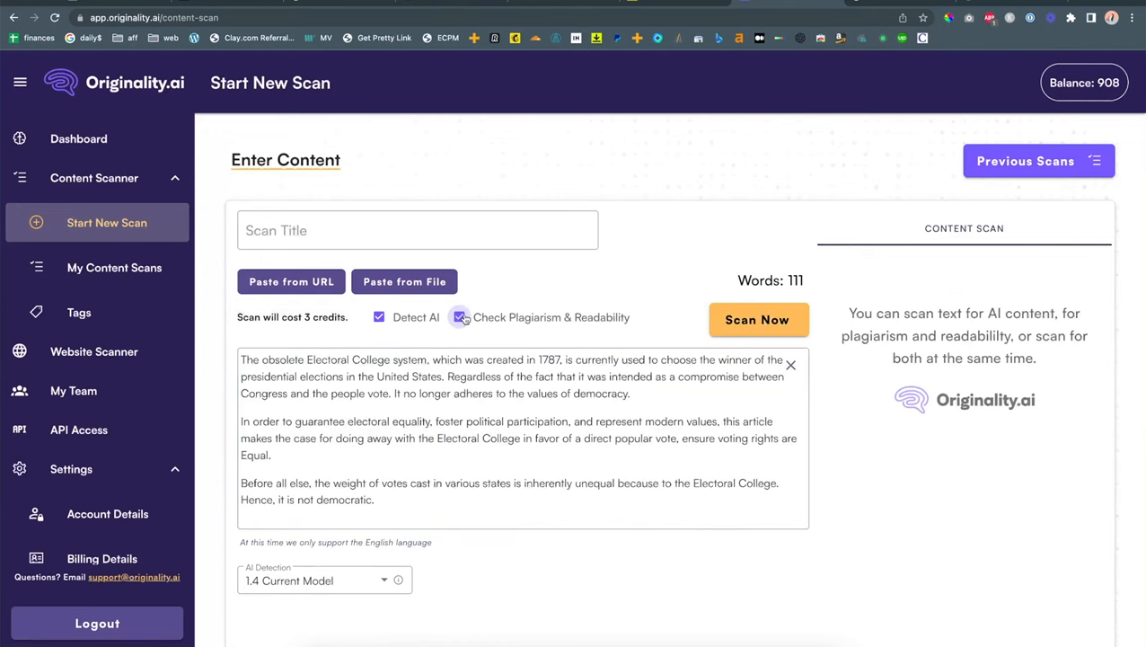
click(758, 320)
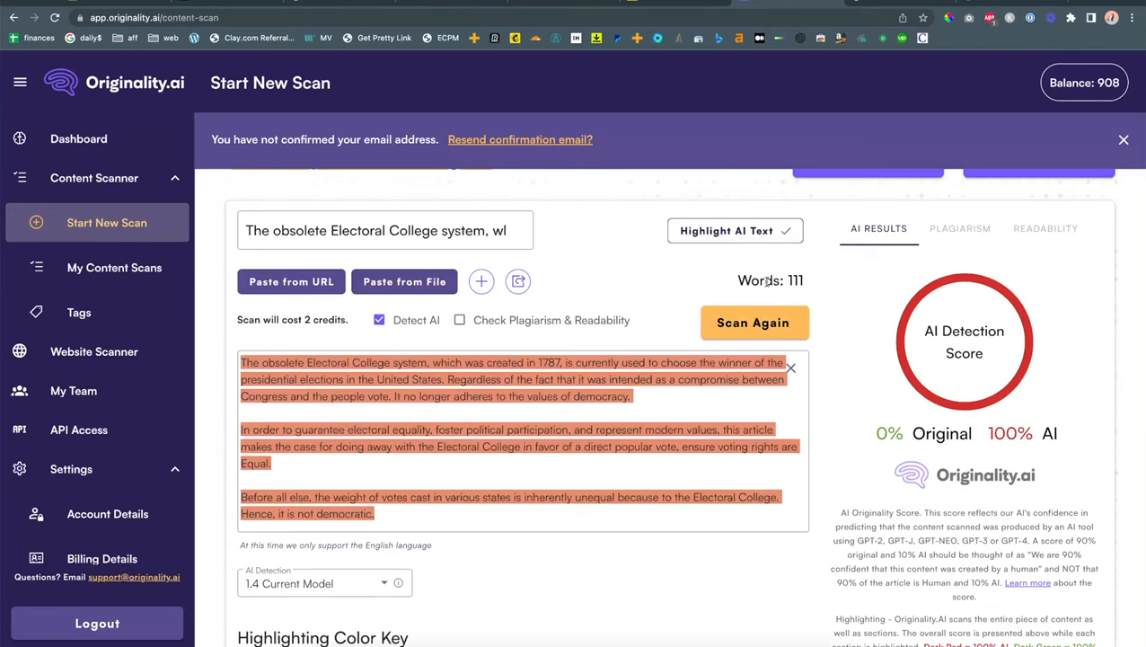
click(753, 324)
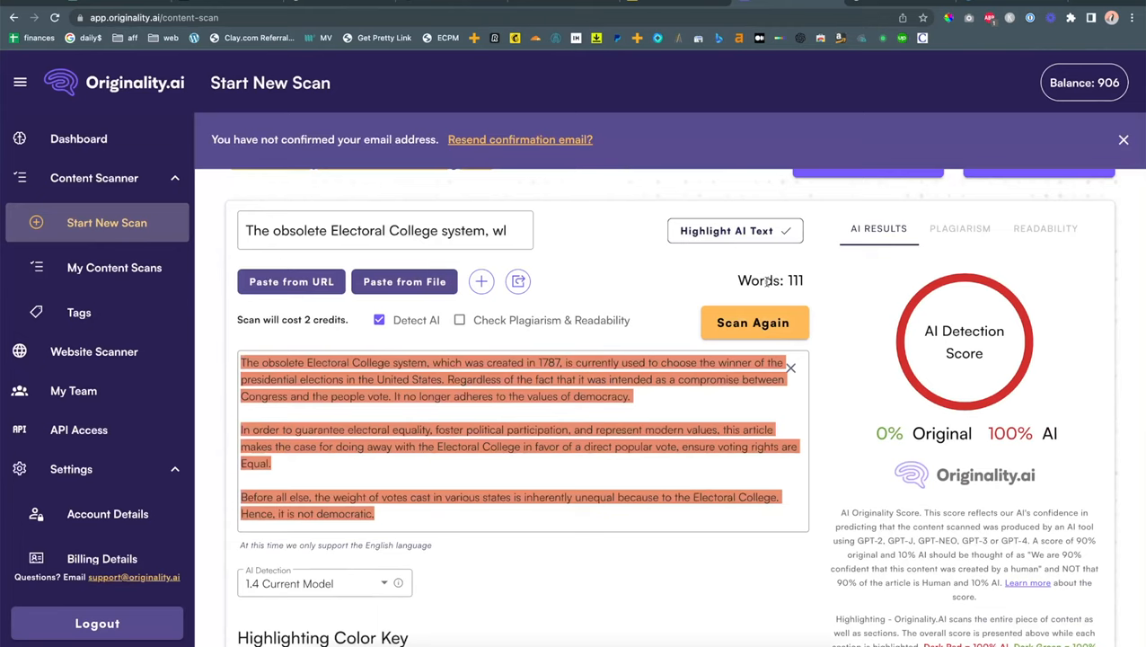
mouse_move(659, 201)
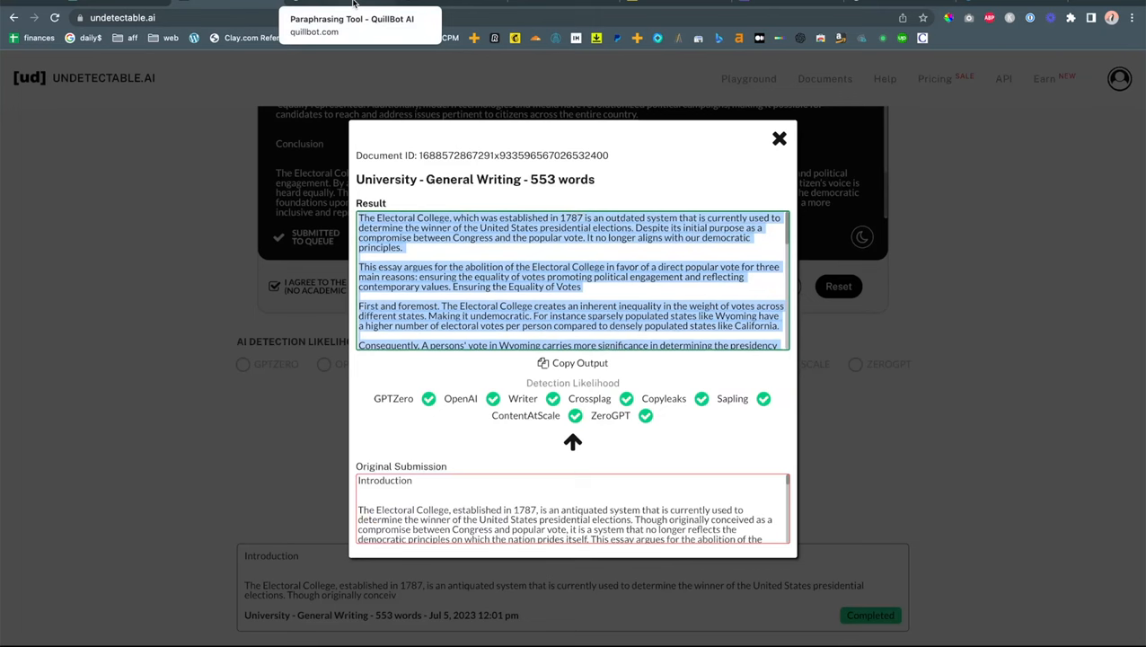
Copy Undetectable.AI's humanized 553-word essay output, which every listed detector rates human
click(350, 25)
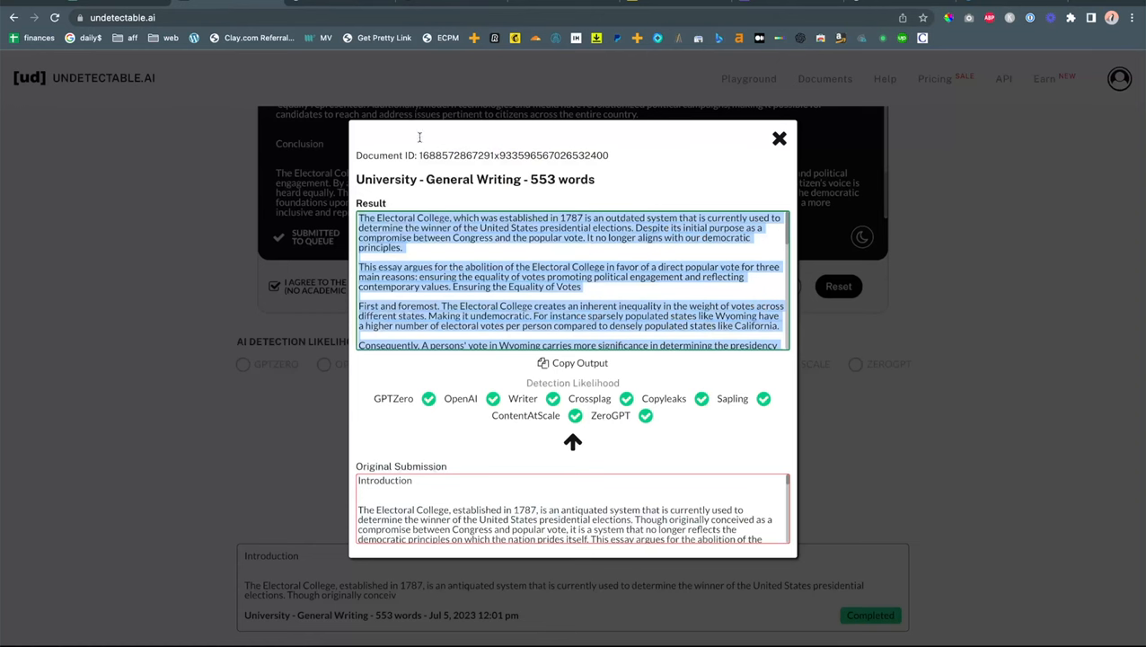
click(122, 17)
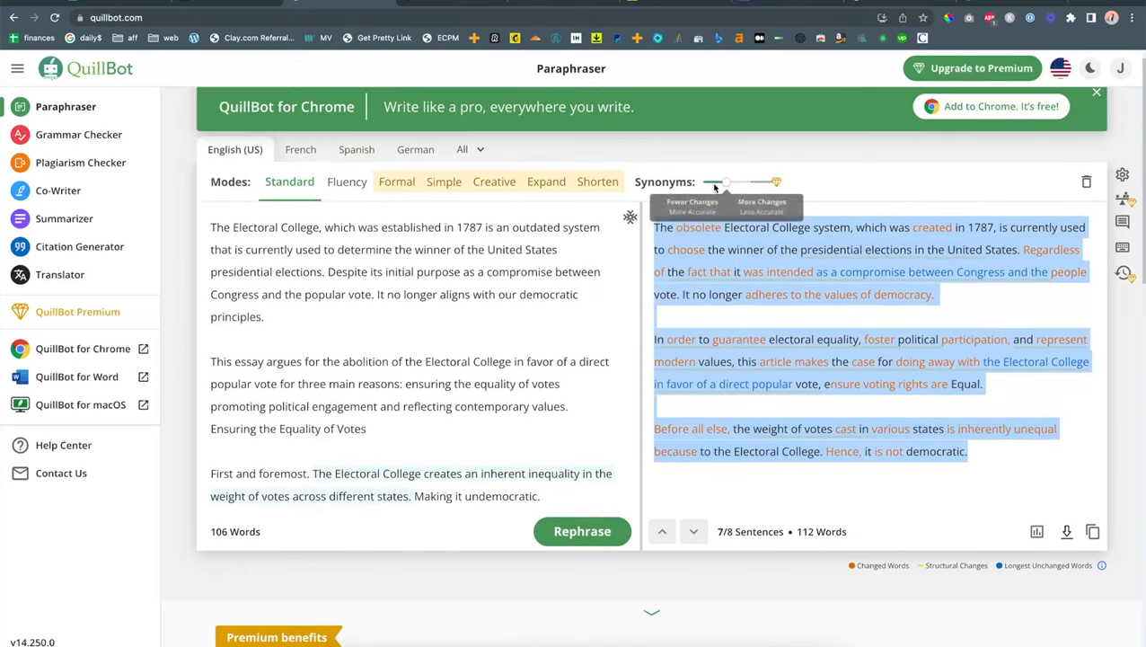
Set the Synonyms slider to More Changes and rephrase the opening down to 104 words
drag(726, 181, 704, 182)
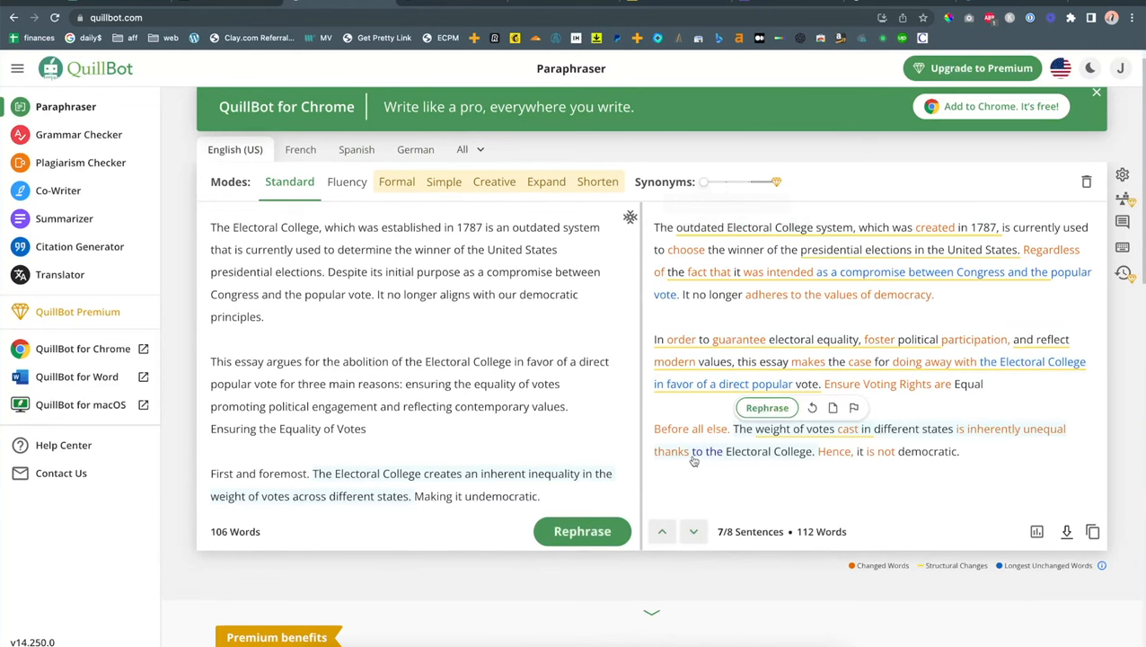
click(582, 532)
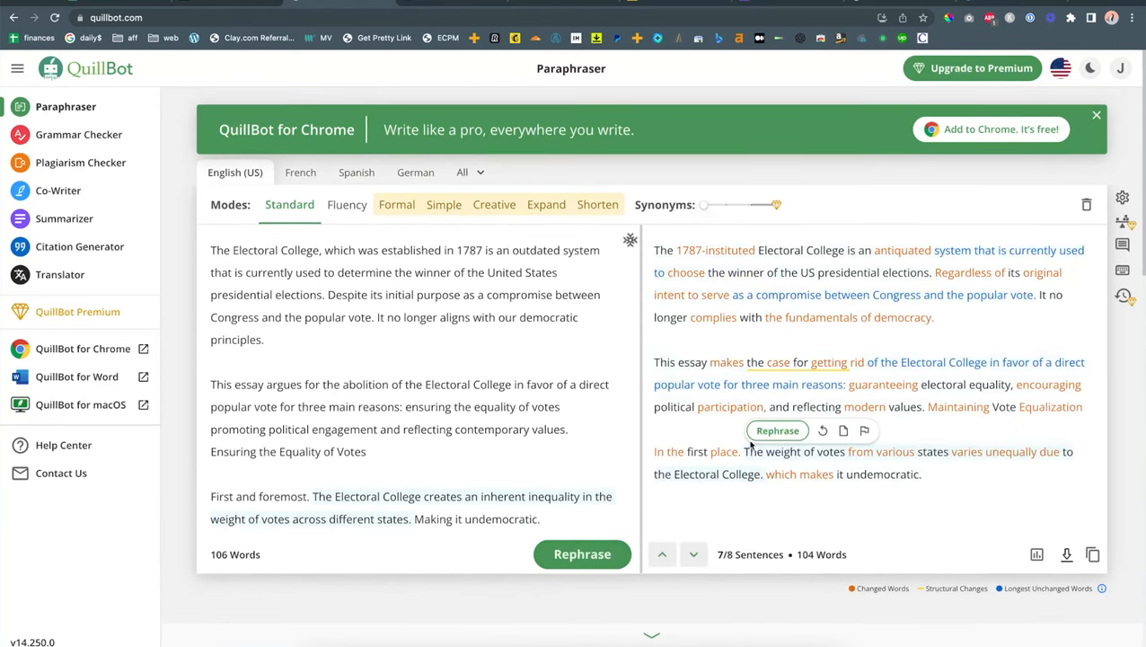
mouse_move(751, 285)
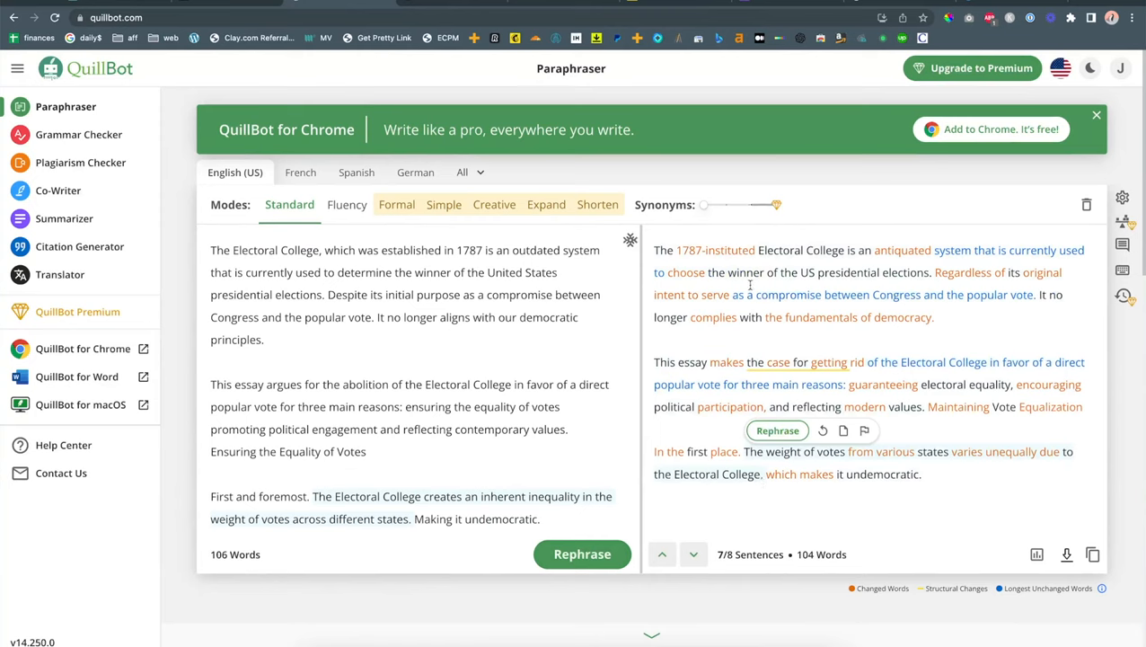
mouse_move(243, 16)
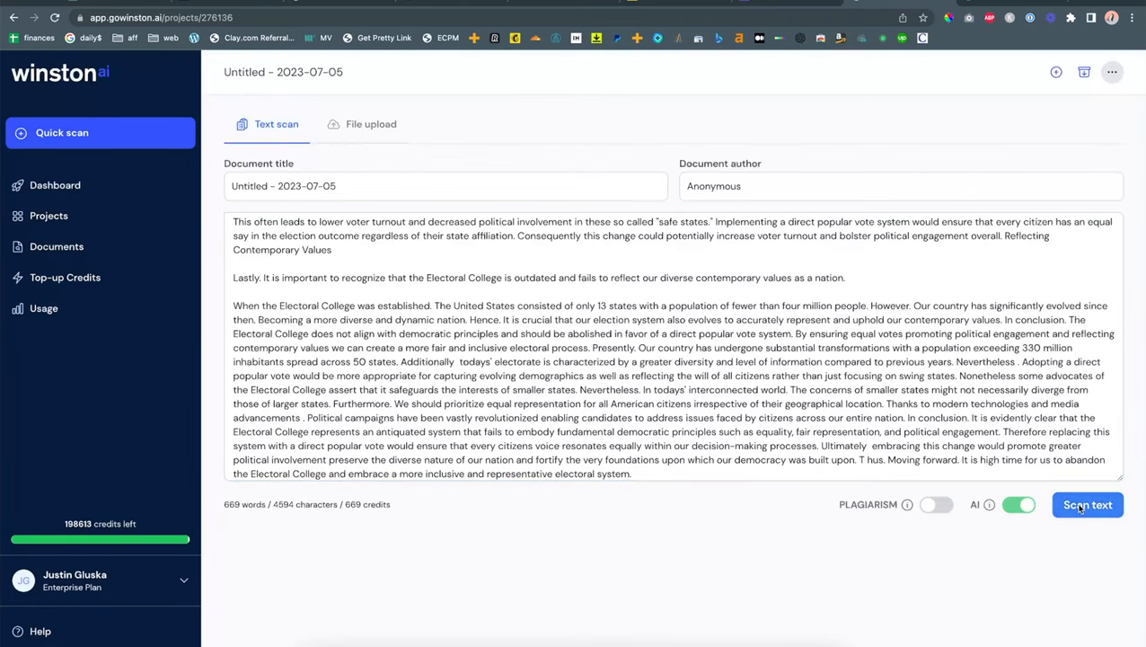
Scan the 669-word essay in Winston AI and view its 79% human score, readability 28
click(1087, 503)
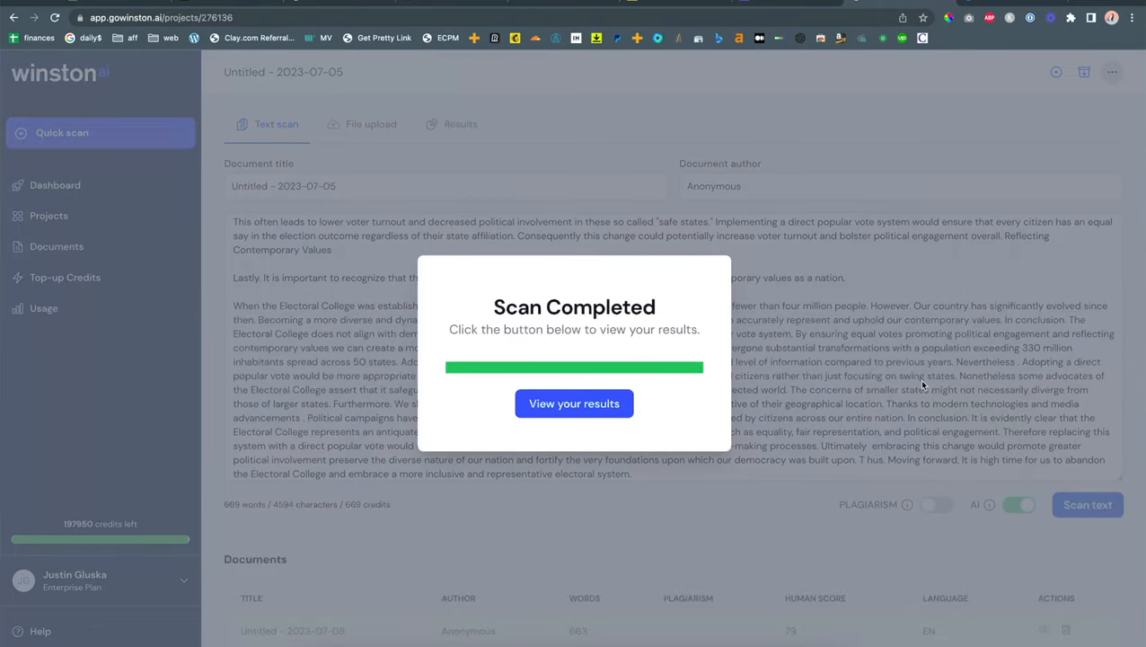
click(575, 402)
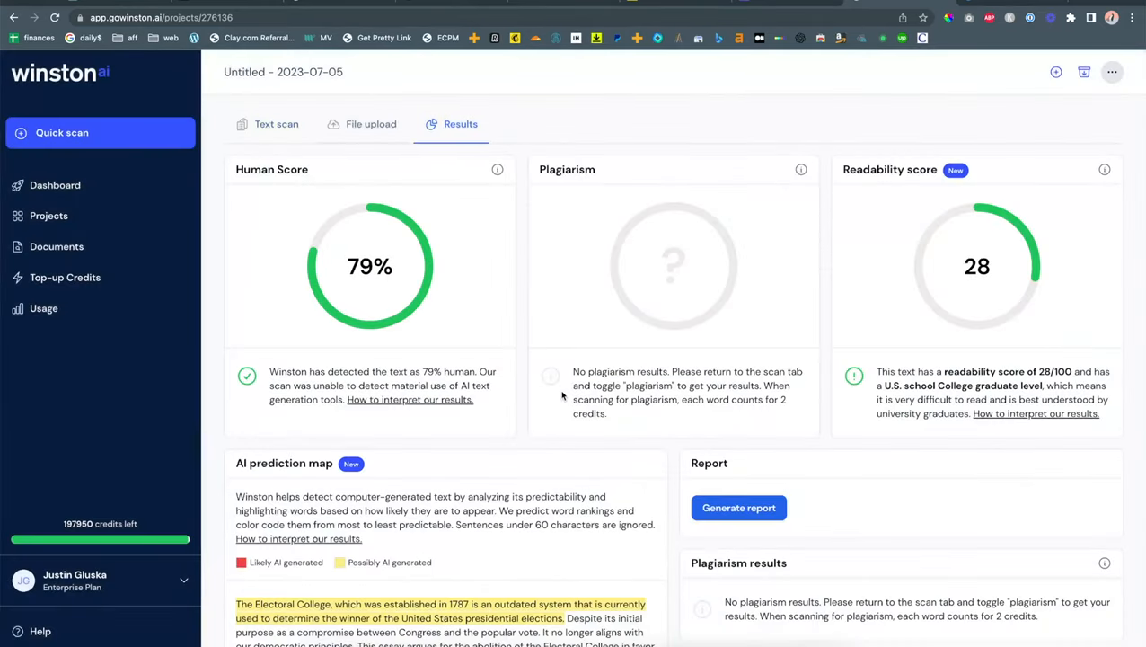
double_click(370, 266)
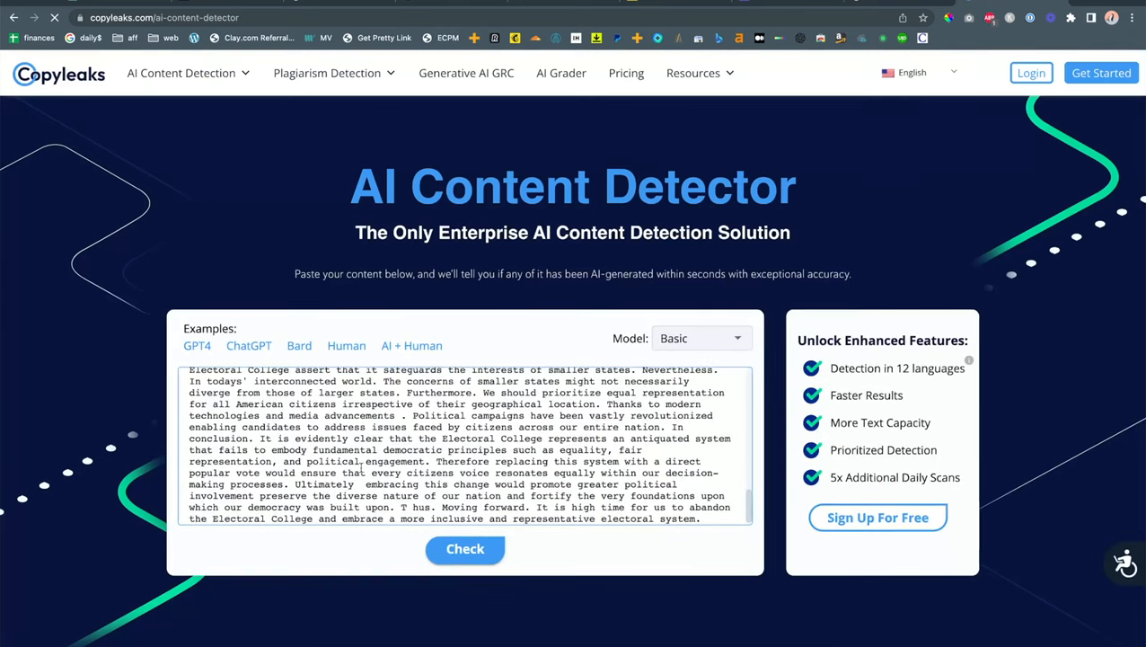
Check the 669-word essay in Copyleaks' AI Content Detector and read its human-text verdict
click(463, 549)
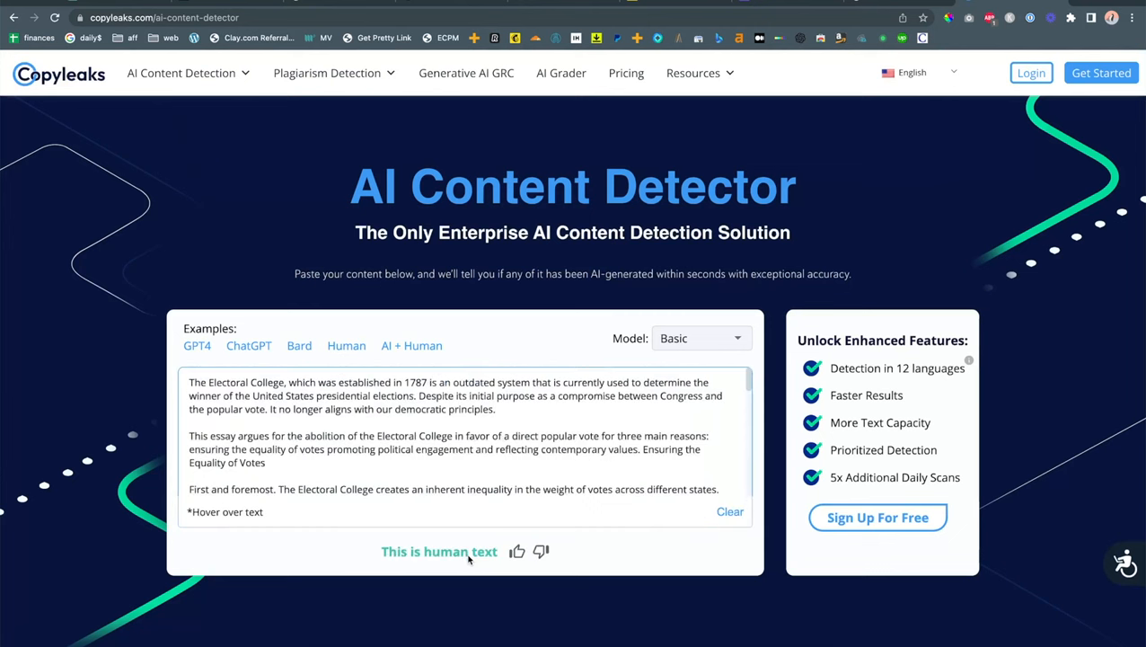
scroll(down, 3)
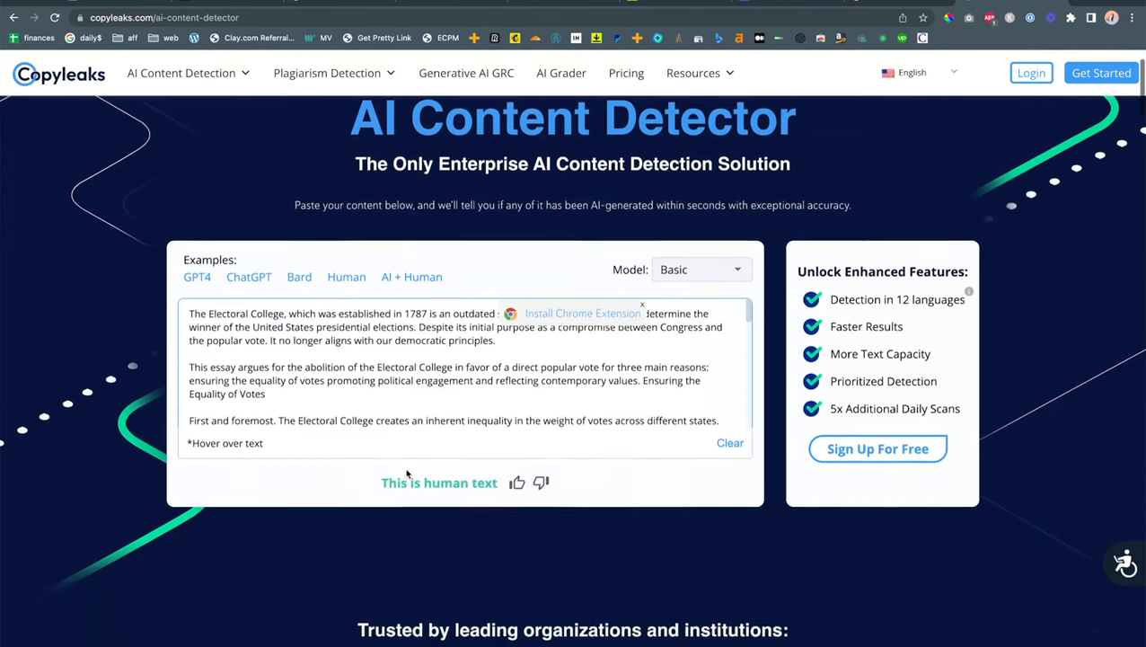
scroll(down, 3)
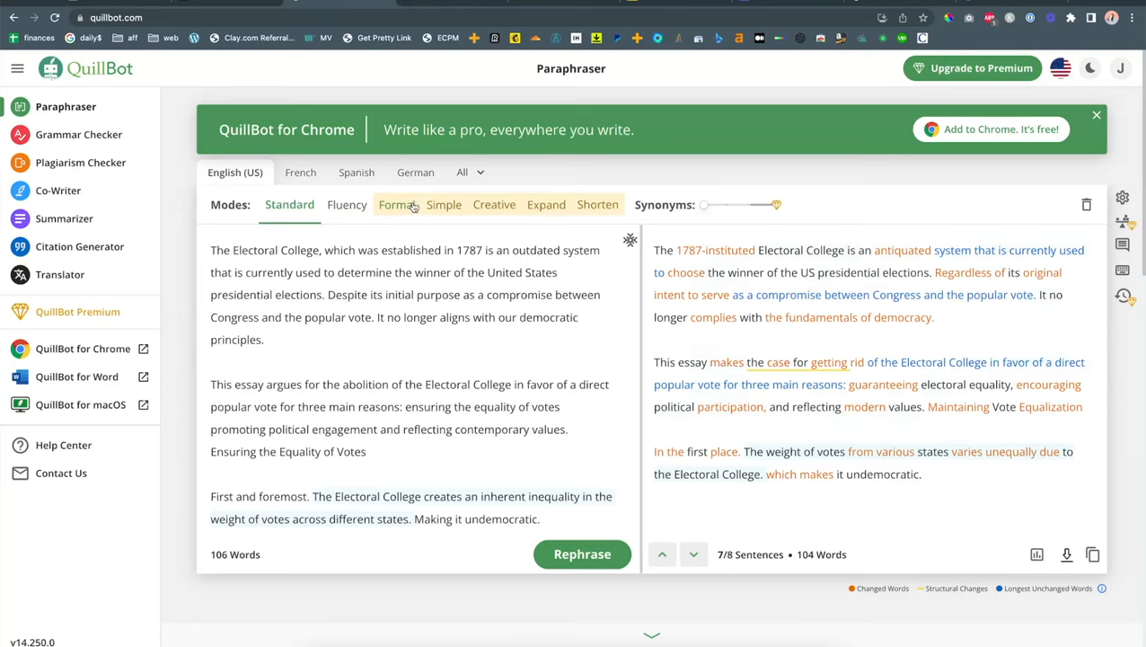
mouse_move(725, 207)
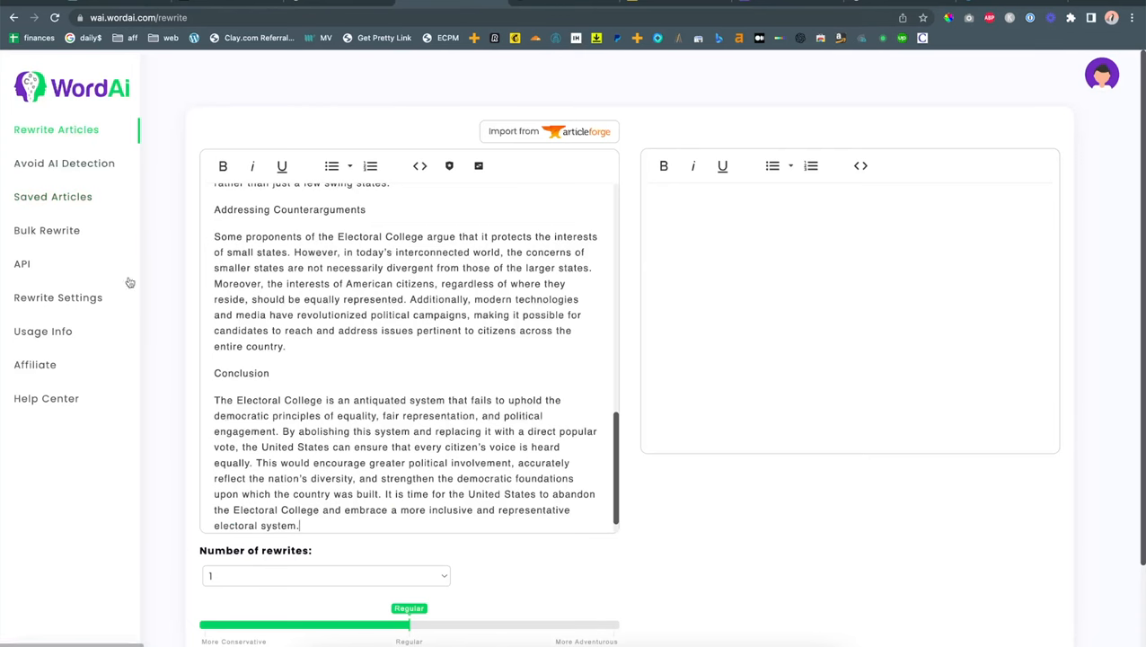
In Avoid AI Detection, set the slider to Change Less and rewrite the Electoral College essay
click(64, 162)
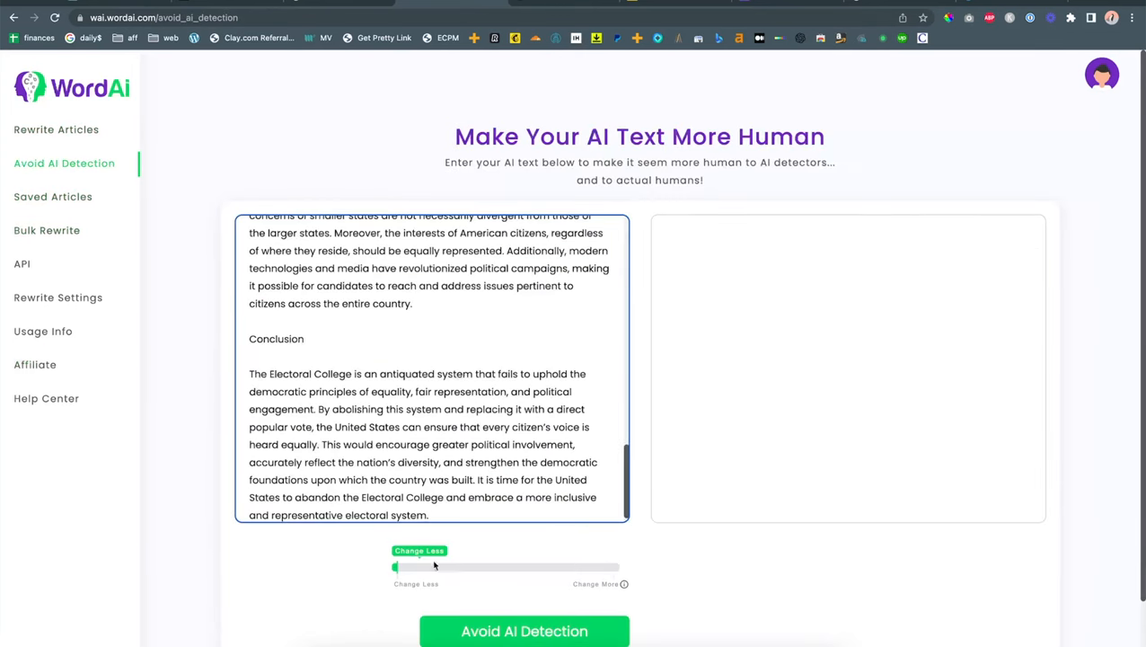
drag(396, 566, 611, 543)
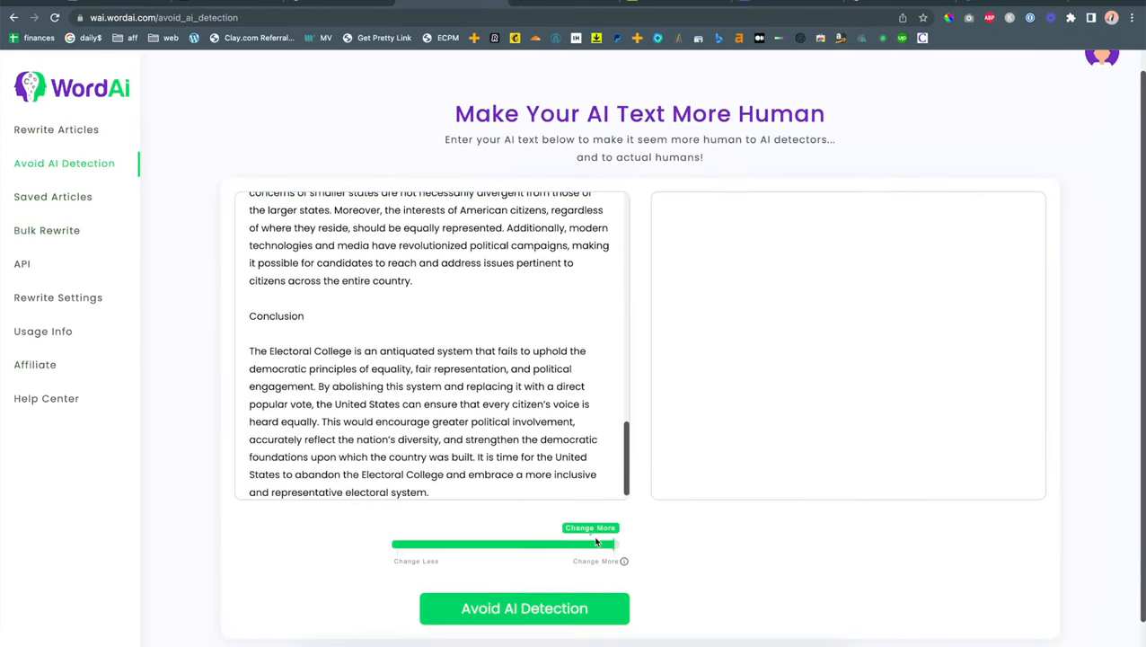
drag(614, 543, 396, 543)
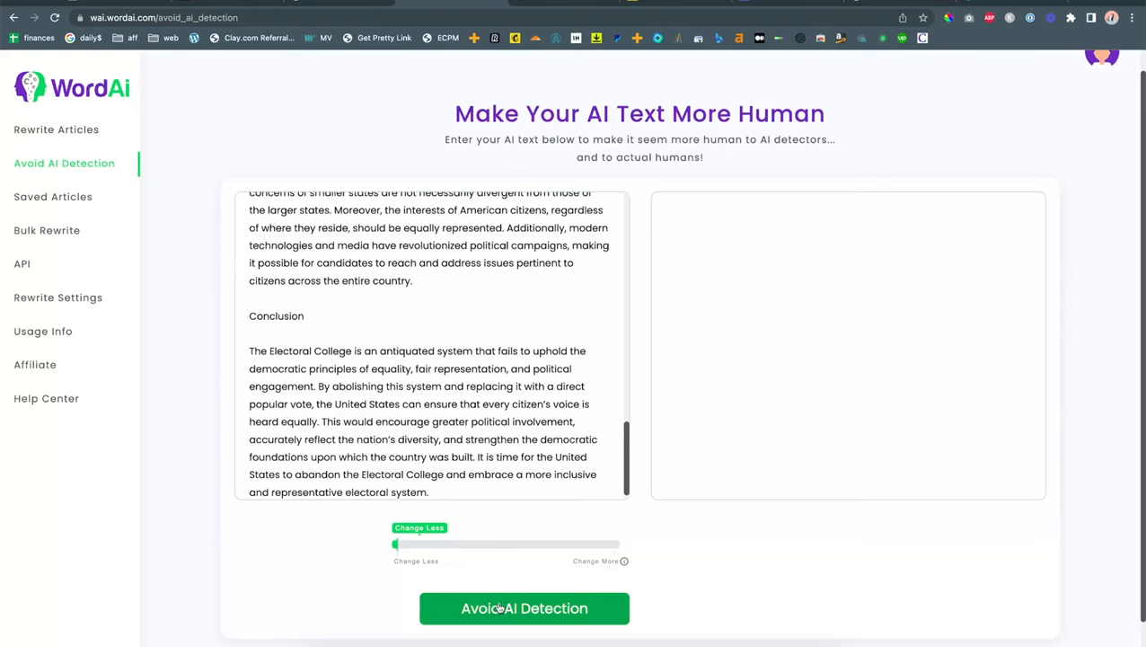
click(525, 608)
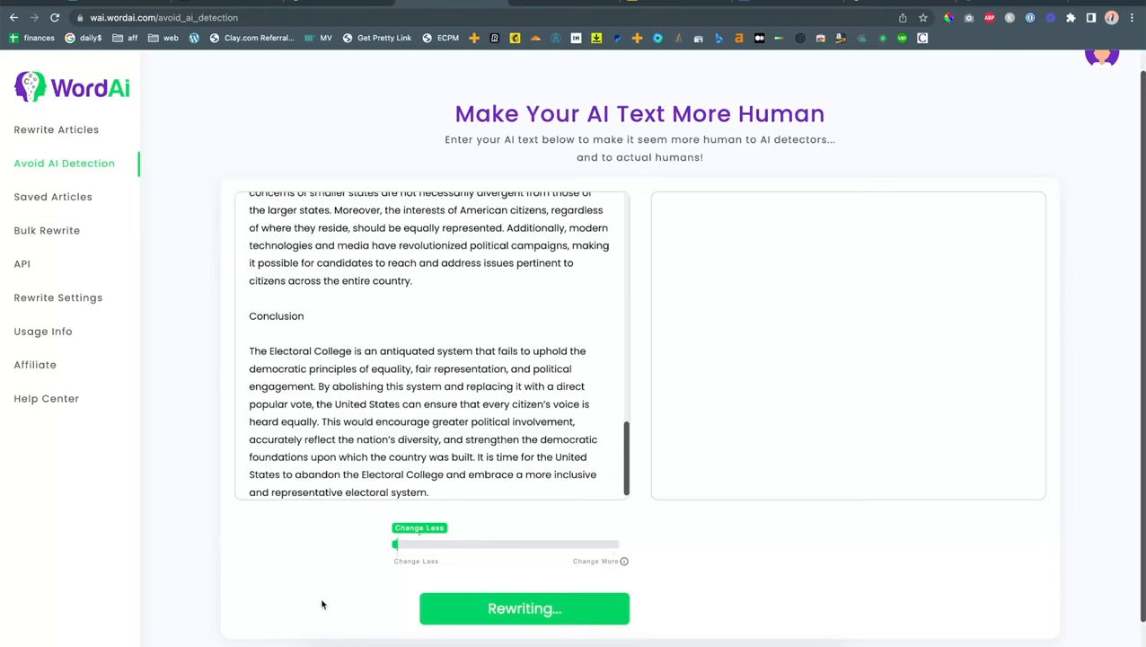
click(524, 607)
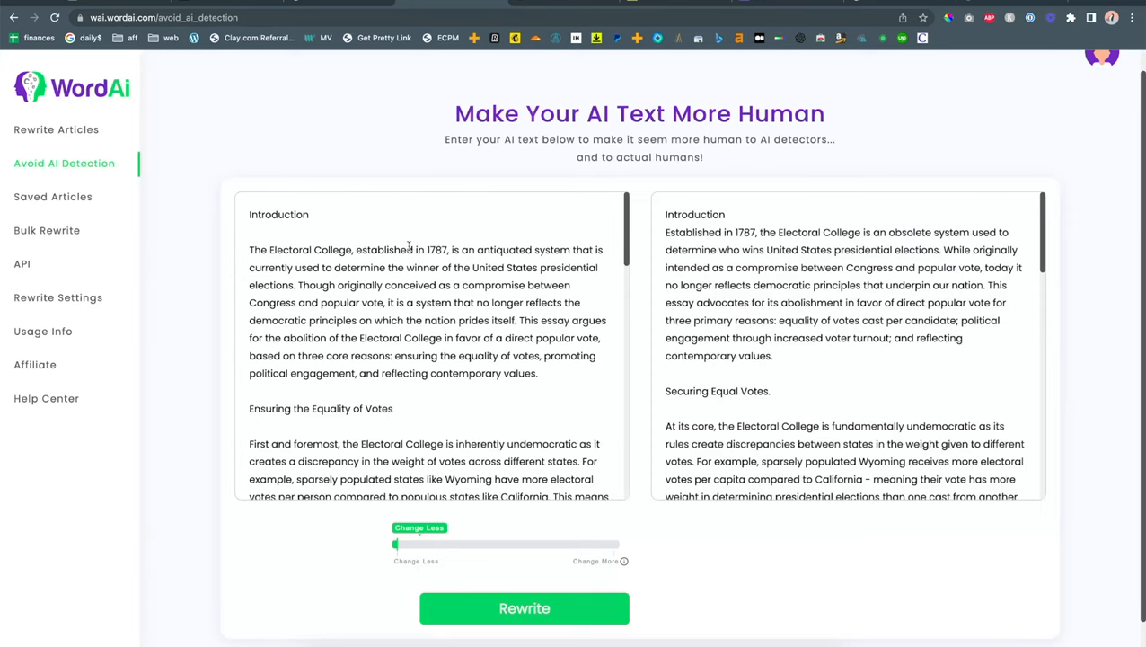
Select the rewritten opening paragraph beginning 'Established in 1787, the Electoral College is an obsolete system'
drag(664, 232, 771, 232)
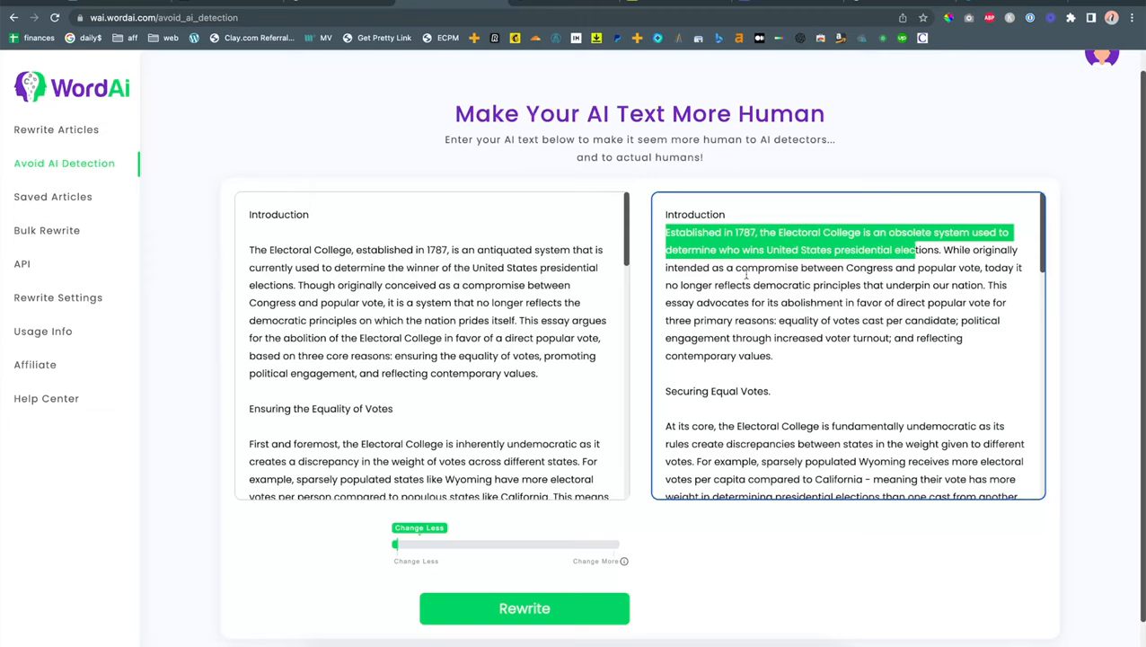
mouse_move(784, 356)
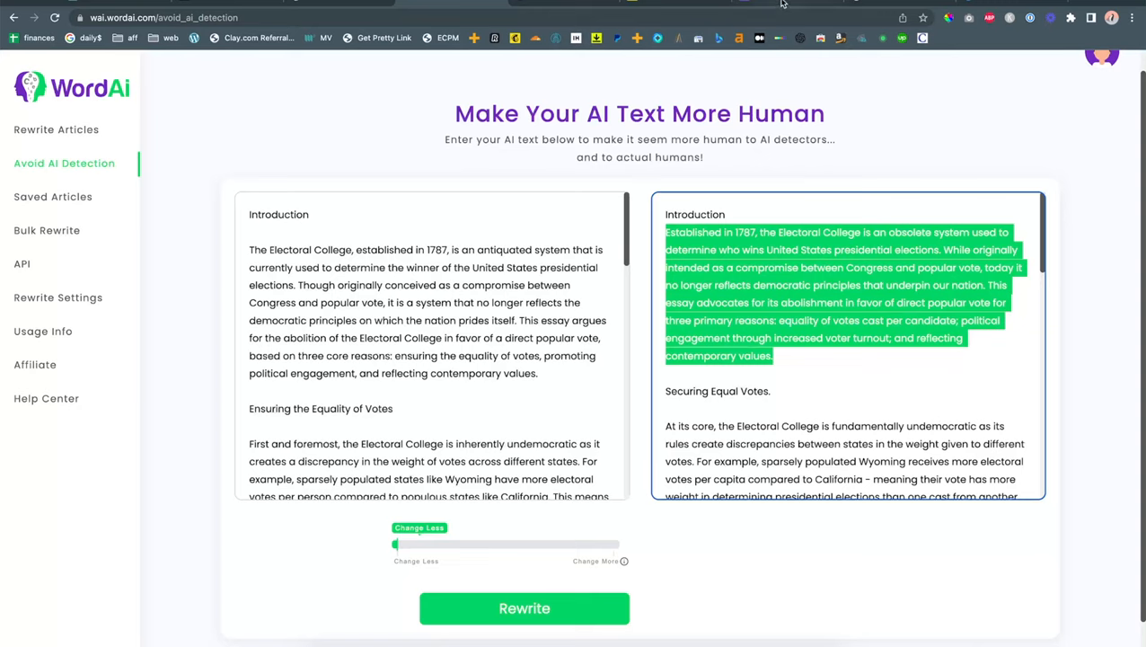
mouse_move(668, 189)
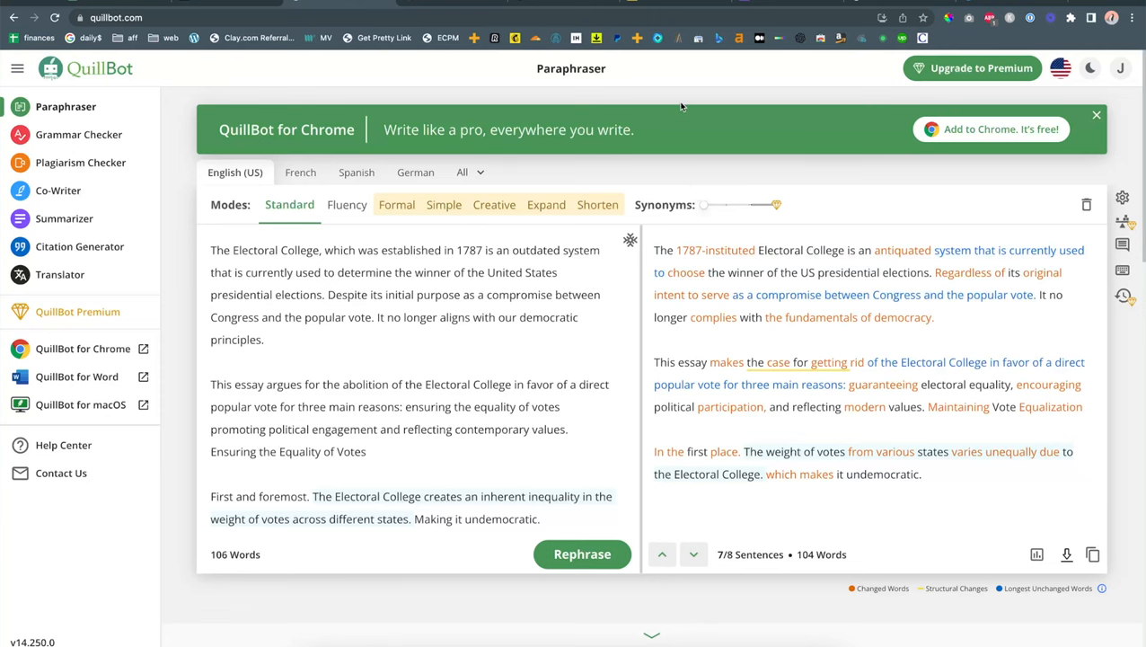
mouse_move(424, 10)
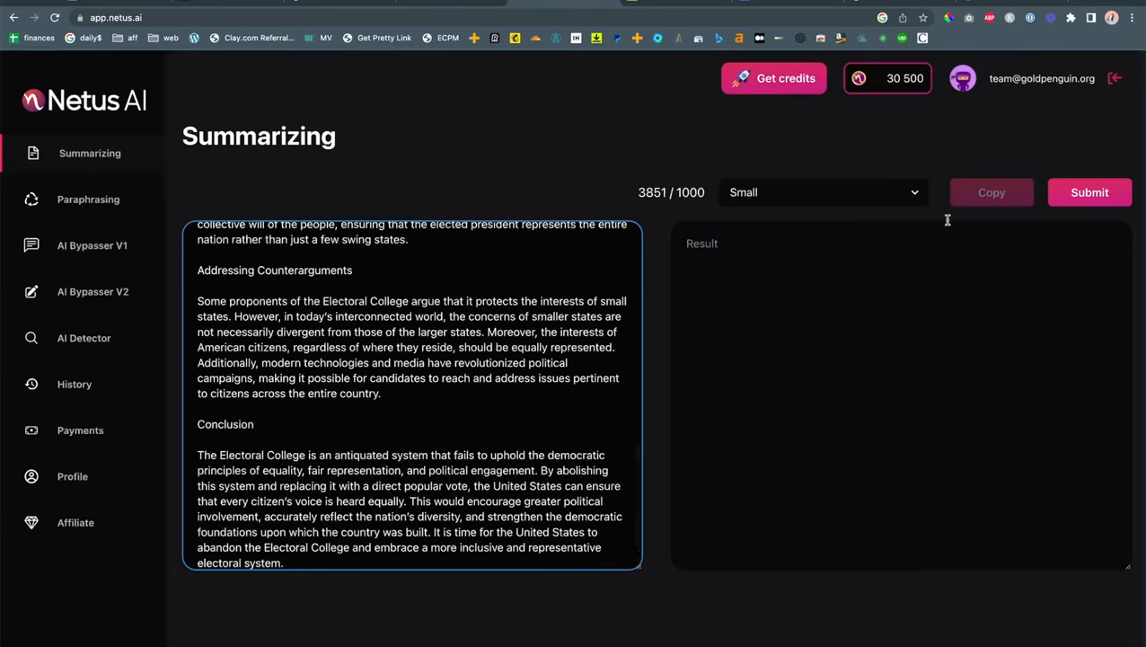
Submit the essay for summarizing, hit the not-enough-credits error, and return to the ChatGPT essay
click(1089, 190)
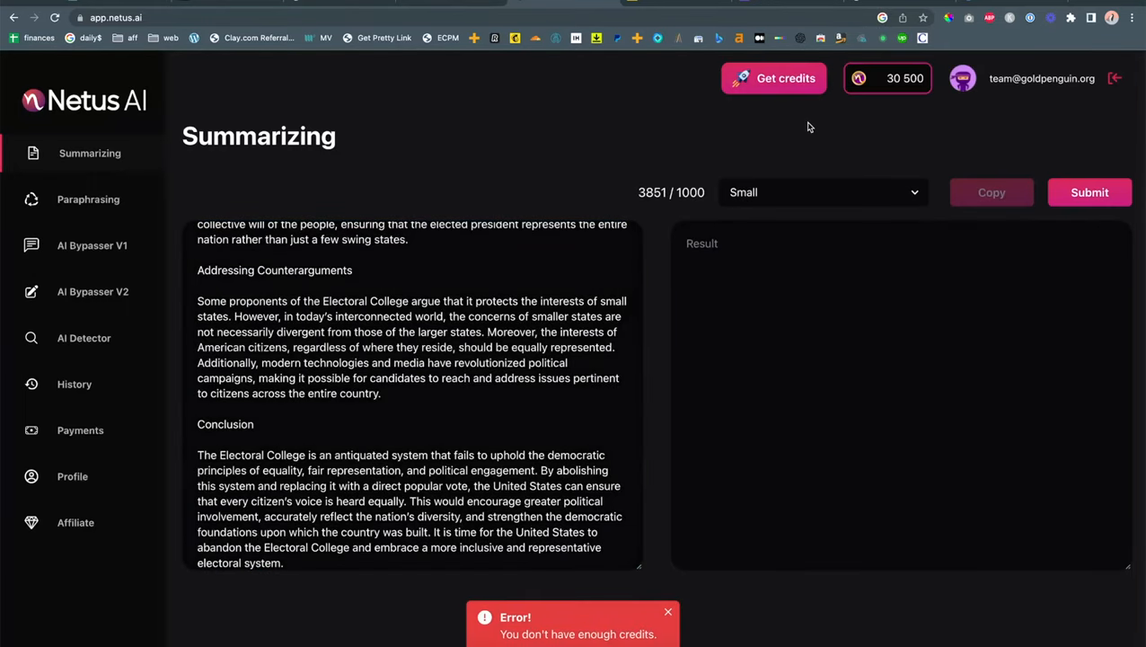
click(822, 193)
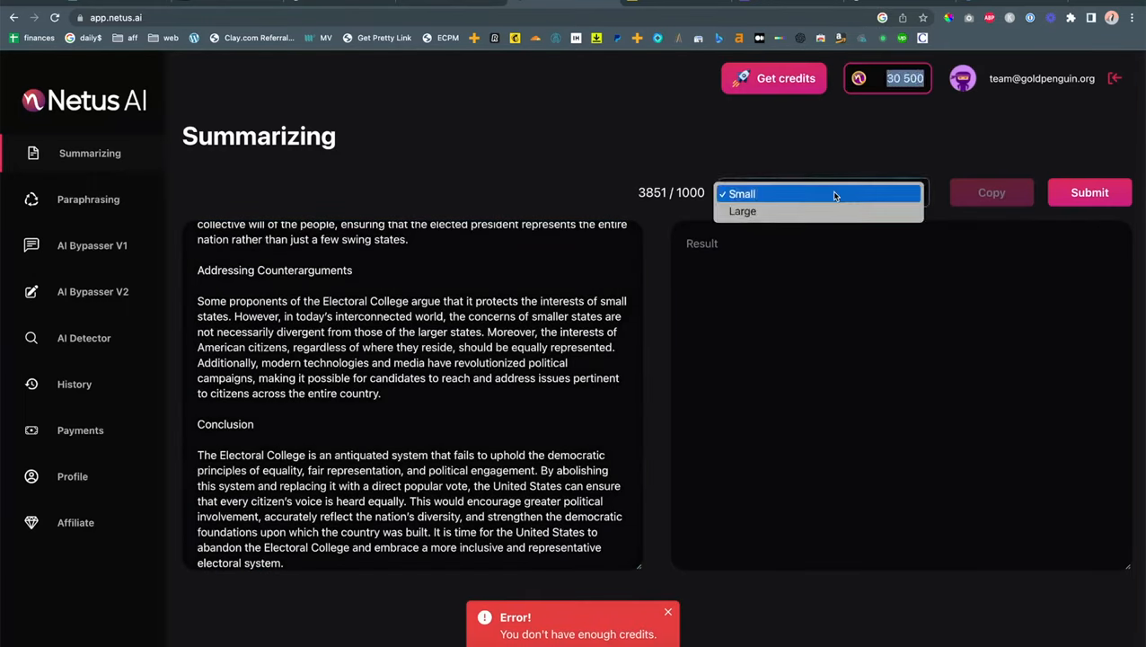
click(743, 211)
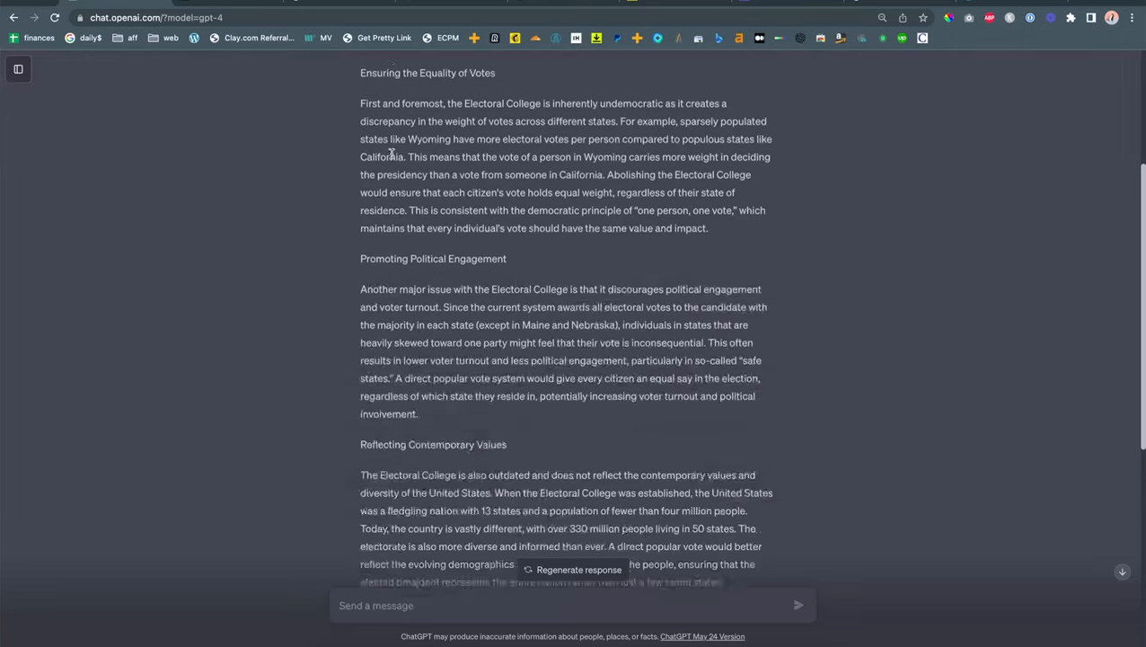
scroll(up, 3)
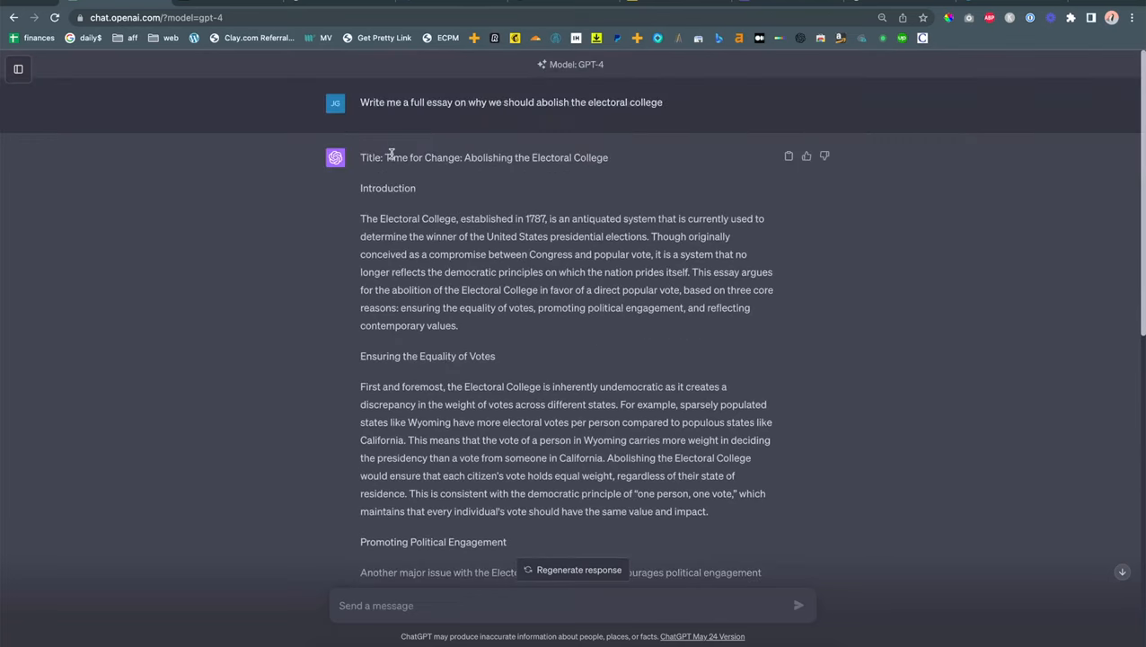